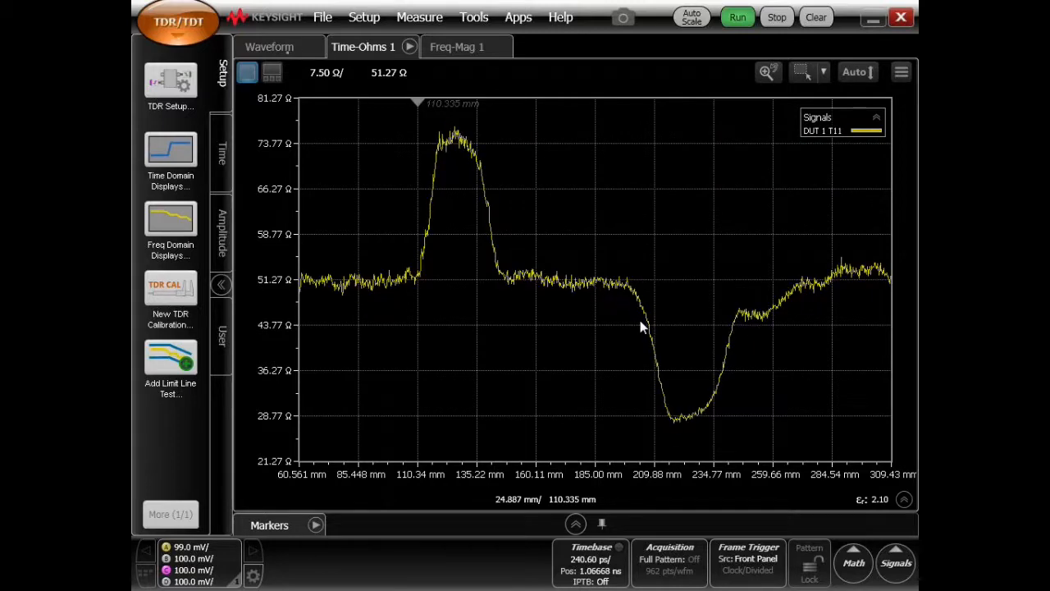
# - Add a new magnitude chart plotting DUT 1 S11, S21, S12 and S22
pyautogui.click(457, 47)
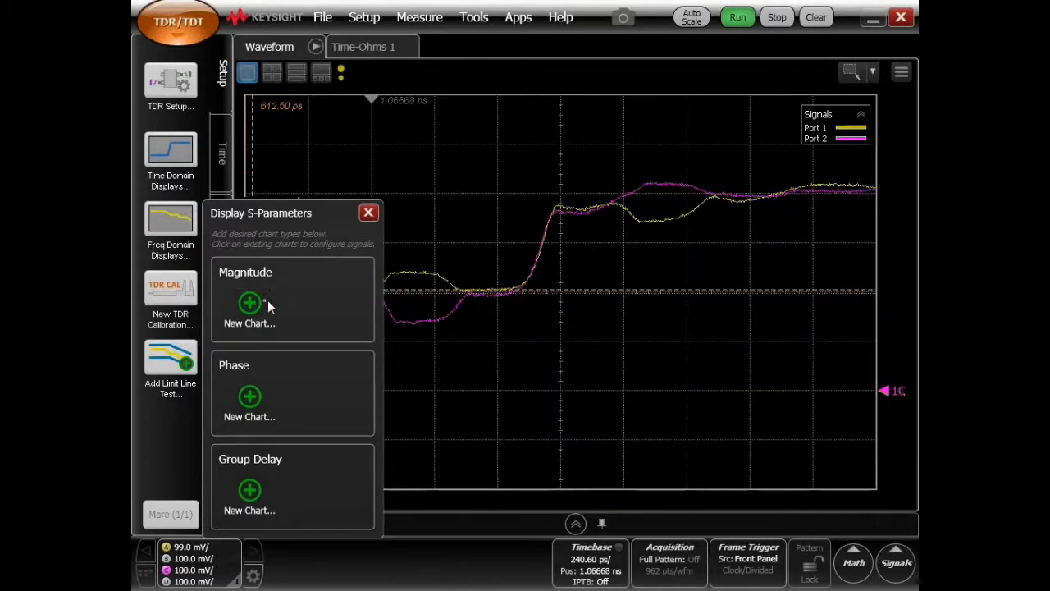
pyautogui.click(249, 303)
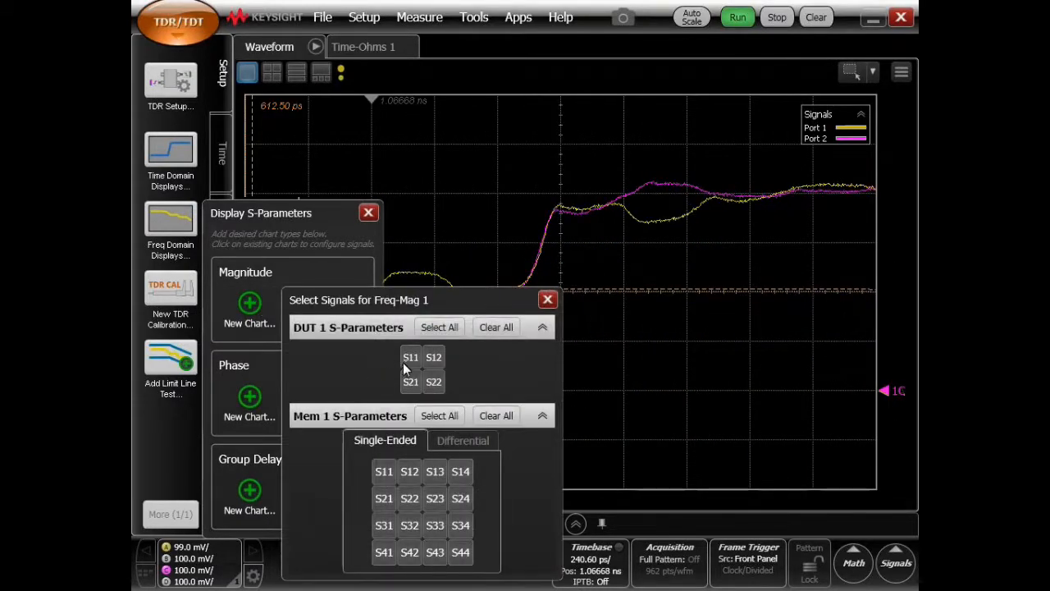
pyautogui.click(410, 357)
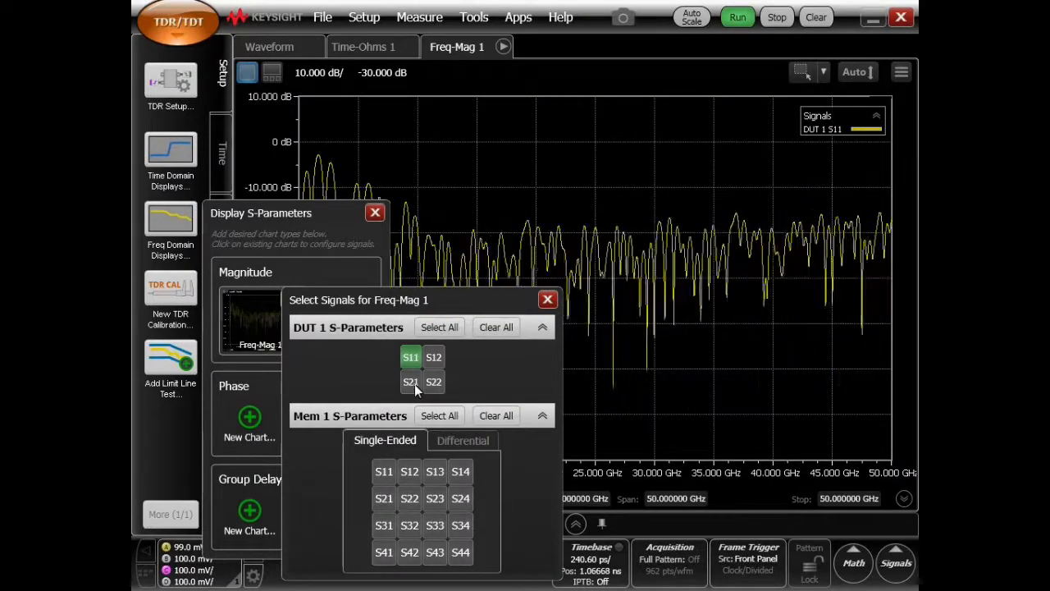
pyautogui.click(410, 381)
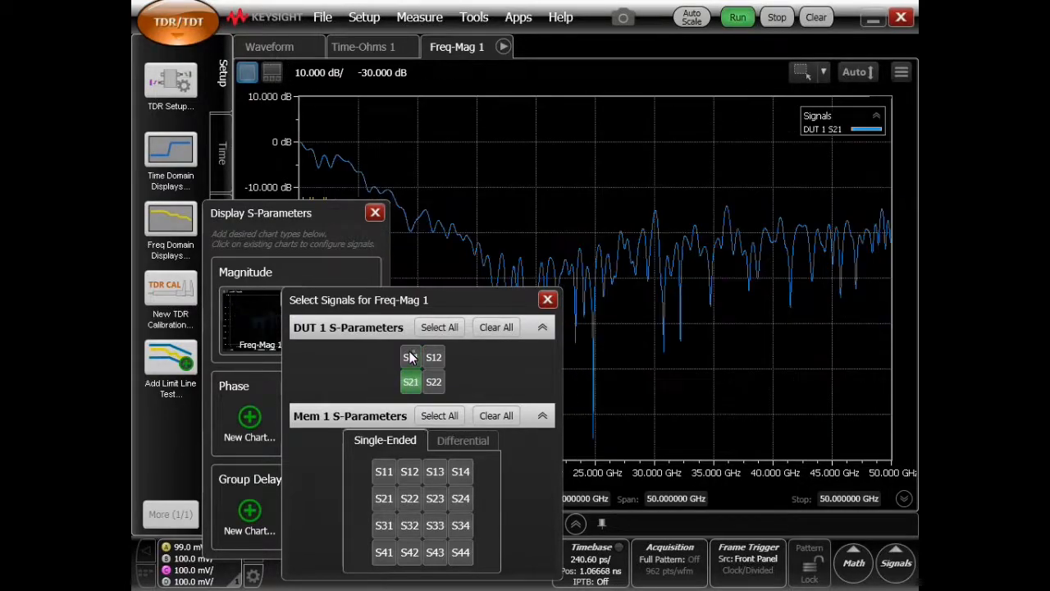
pyautogui.click(433, 357)
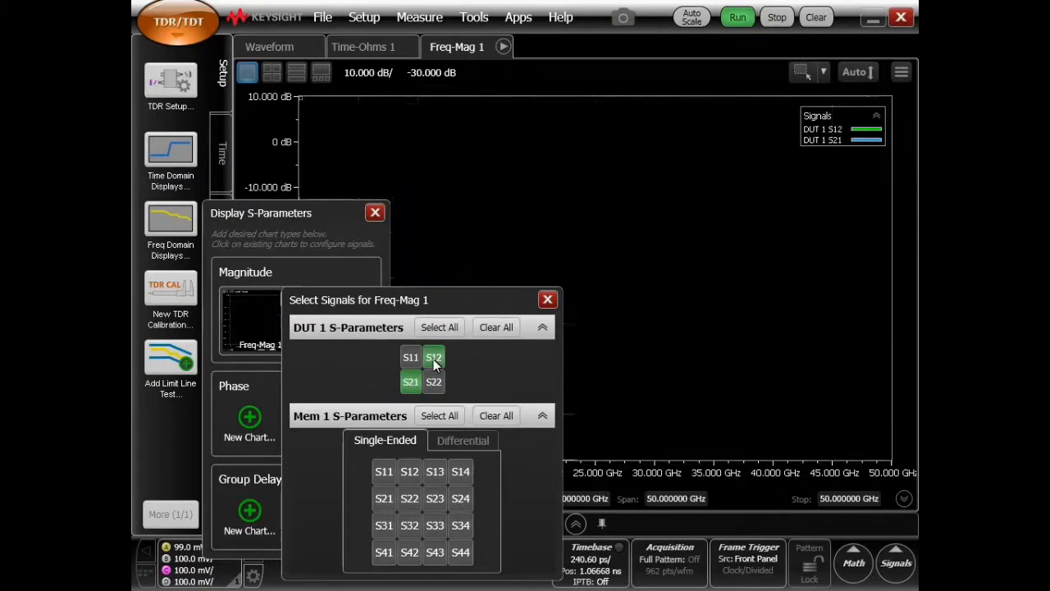
pyautogui.click(433, 382)
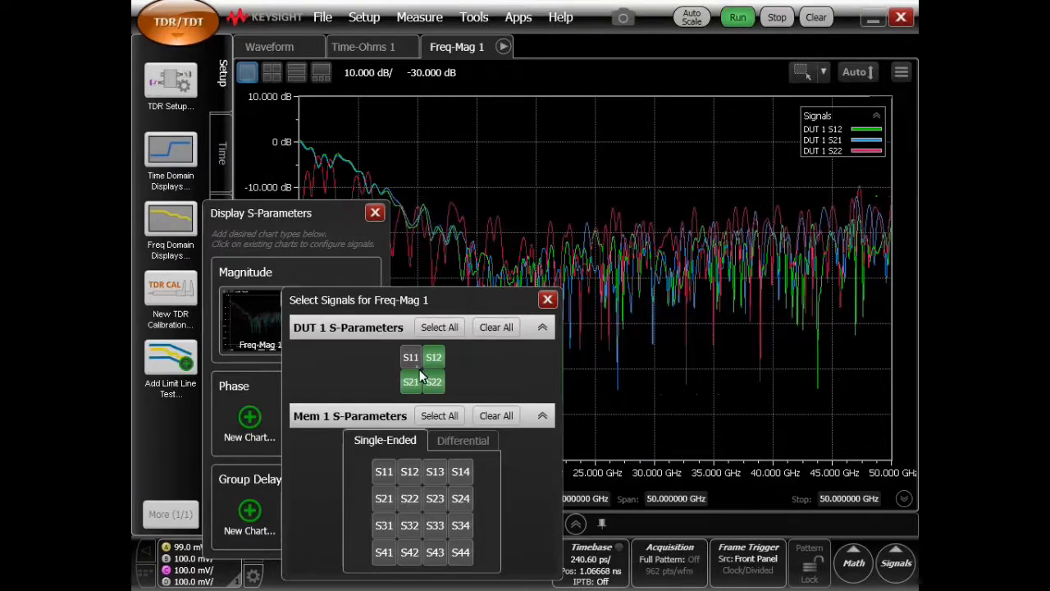
pyautogui.click(410, 357)
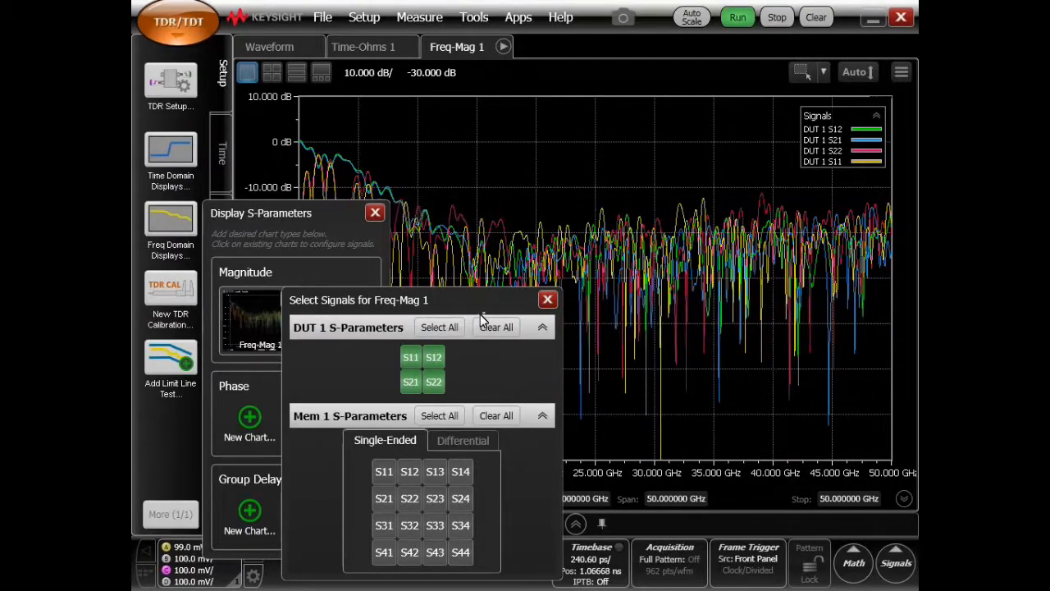
pyautogui.click(548, 299)
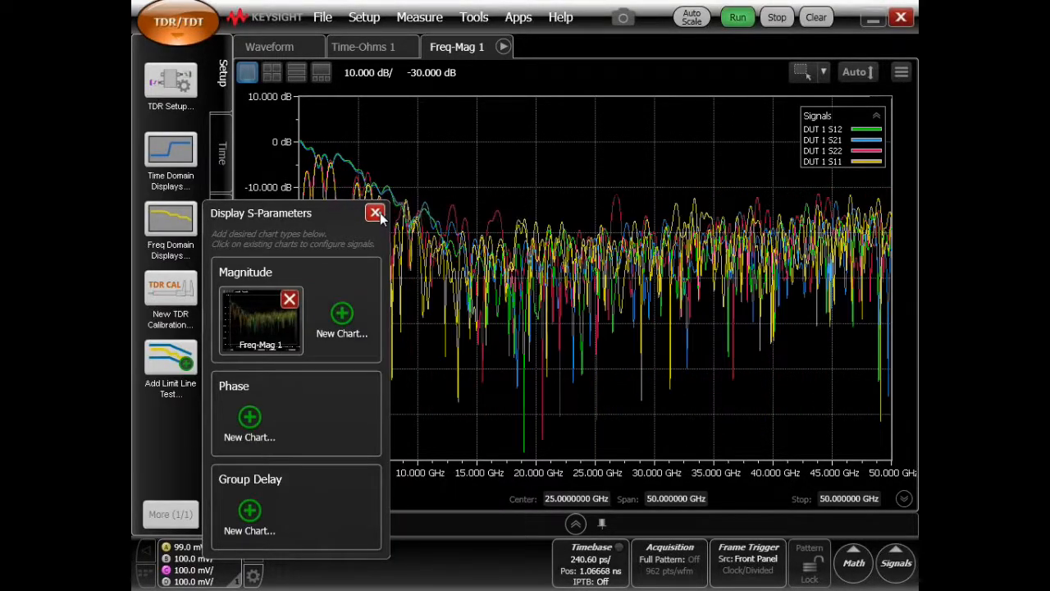
# - Export DUT 1's S-parameters via File > Save > Export S-Parameters as SParameter_2018-04-07_1.s2p
pyautogui.click(375, 213)
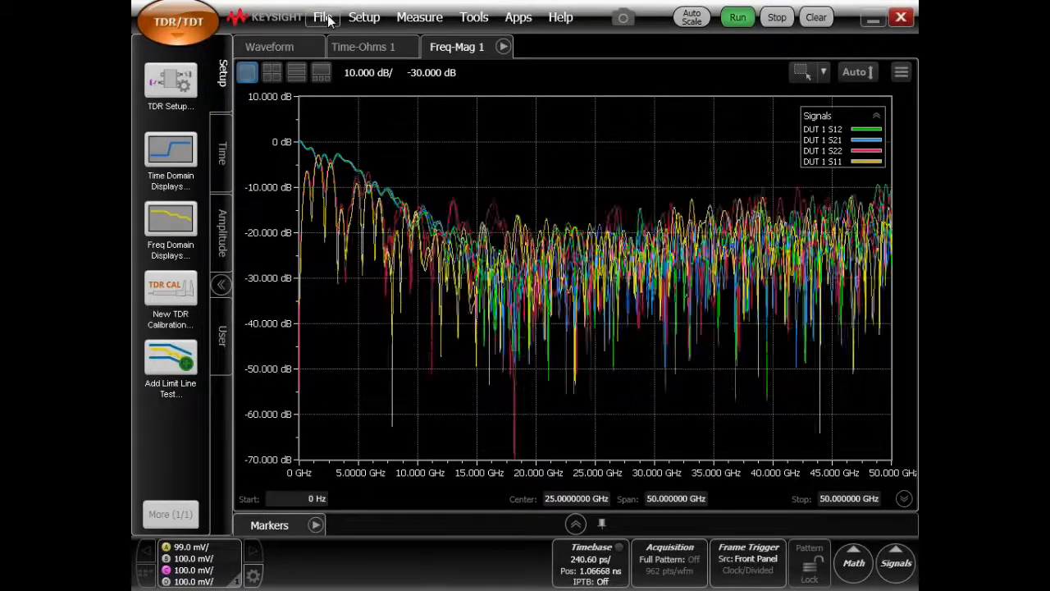
pyautogui.click(322, 16)
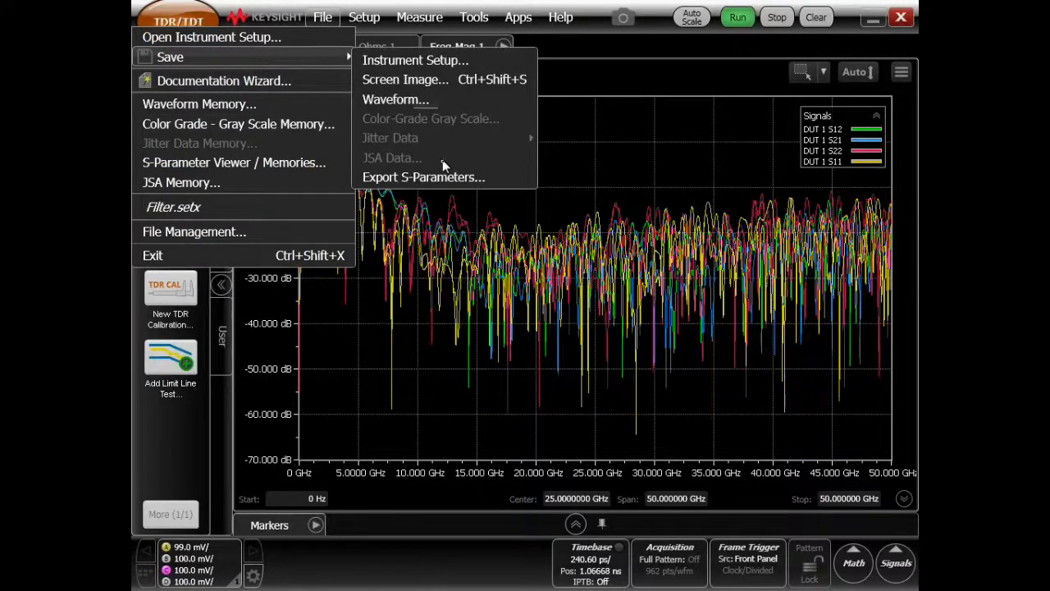
pyautogui.click(423, 177)
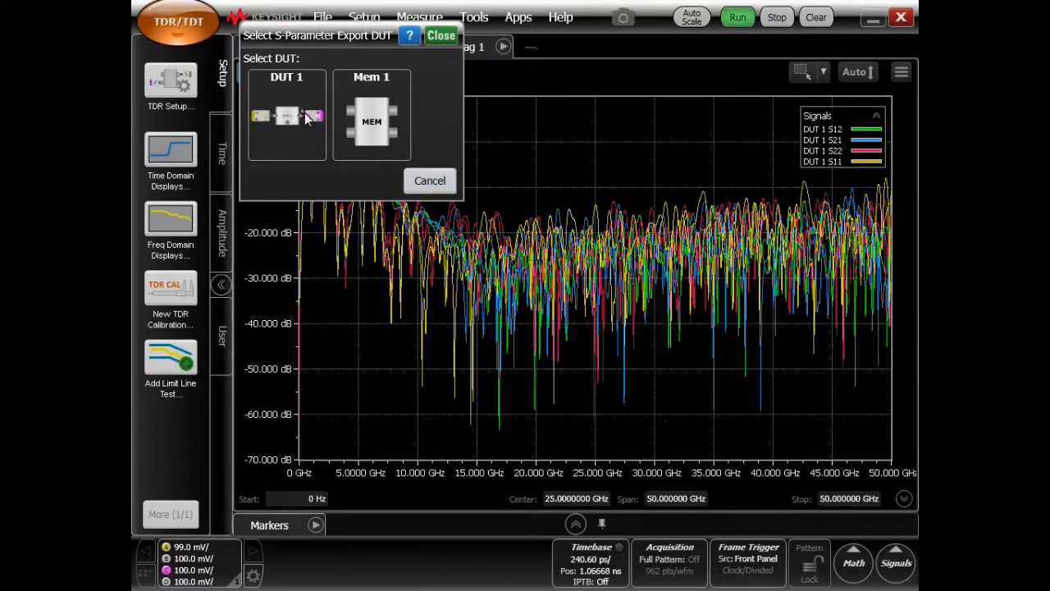
pyautogui.click(286, 115)
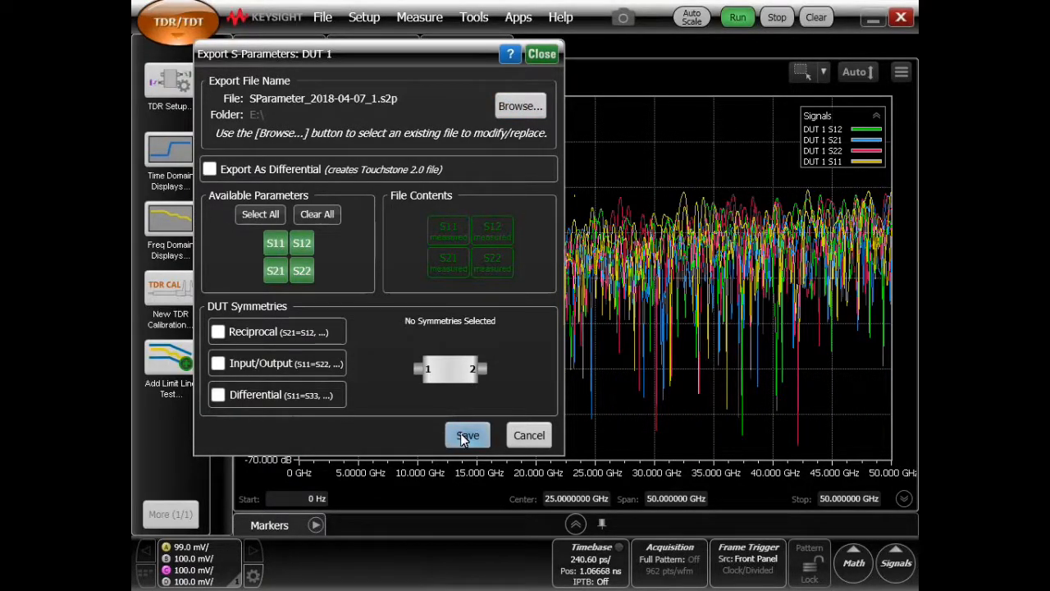
pyautogui.click(467, 435)
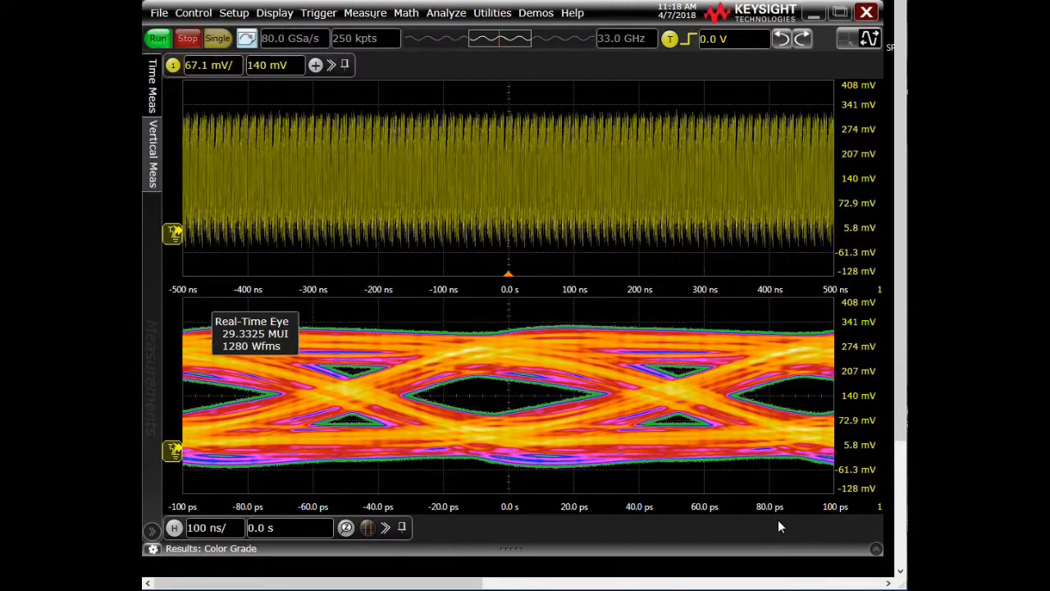
# - Add the Eye category's eye height and eye width measurements to the results
pyautogui.click(364, 12)
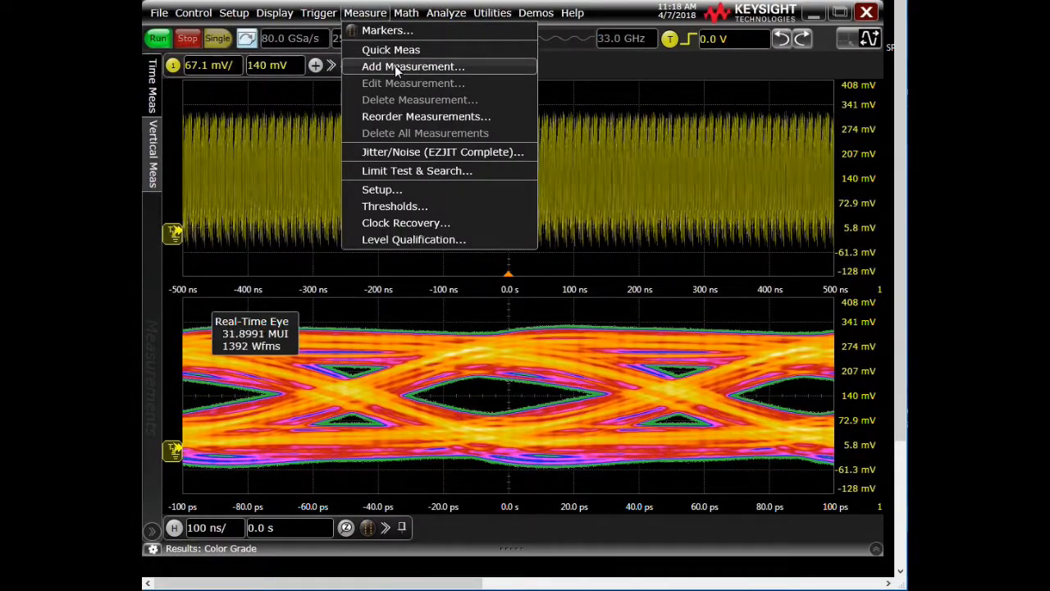
pyautogui.click(412, 65)
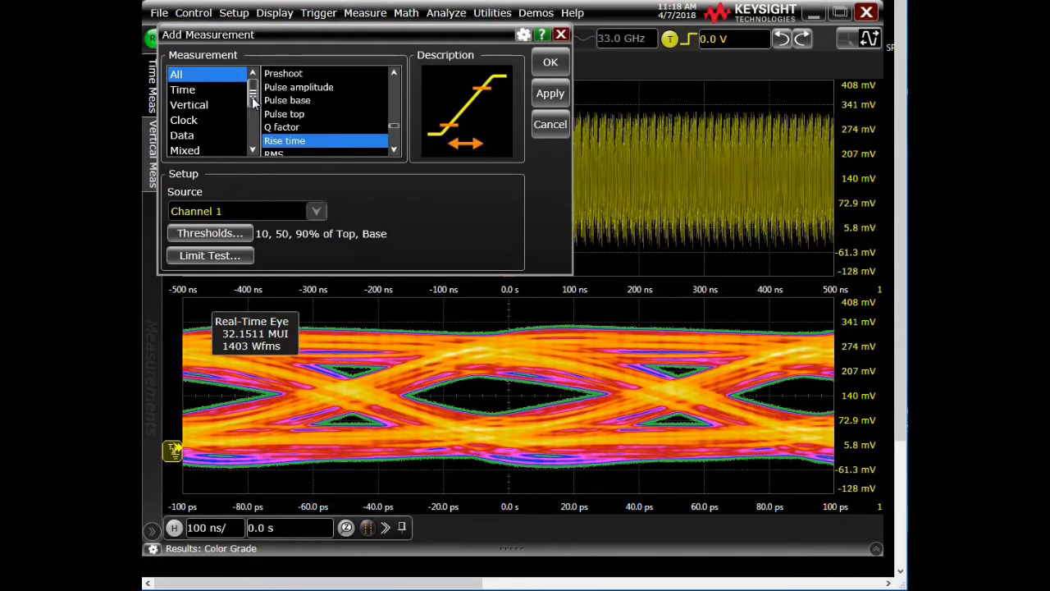
pyautogui.click(180, 120)
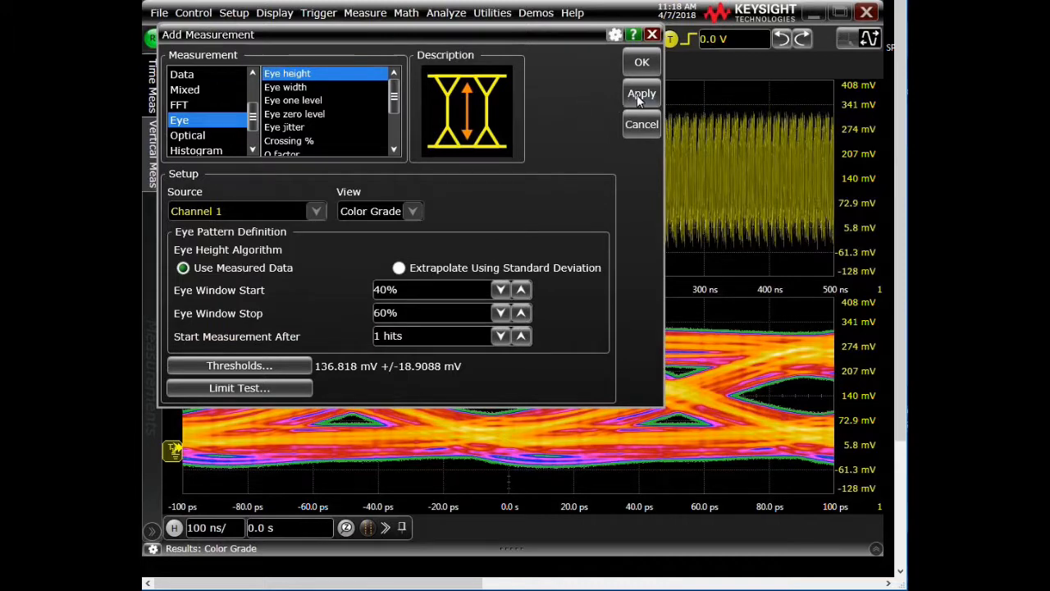
pyautogui.click(285, 86)
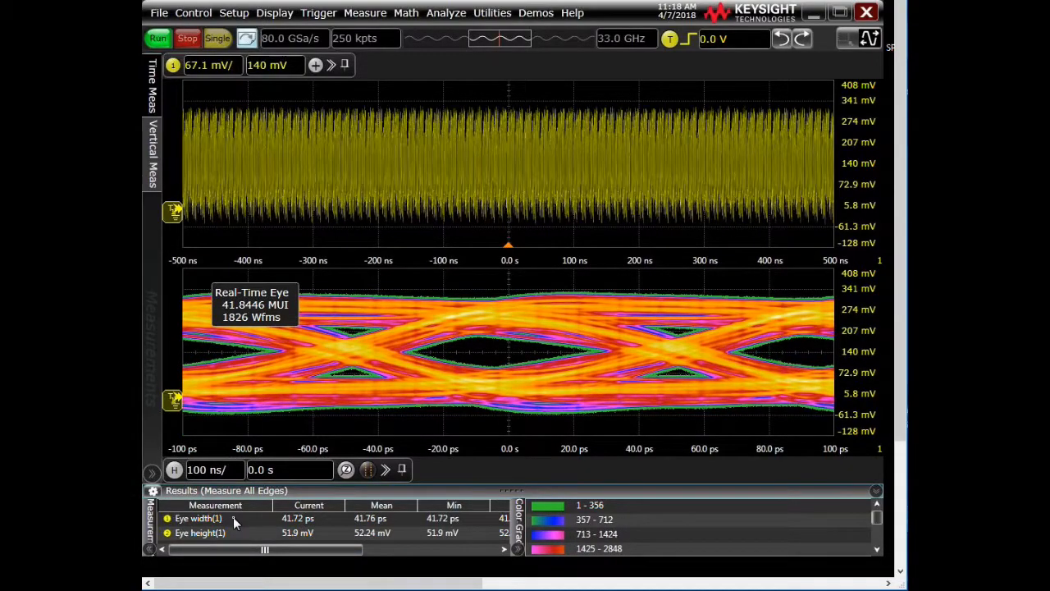
# - Turn on Track with Markers for the eye width and eye height results
pyautogui.rightClick(199, 518)
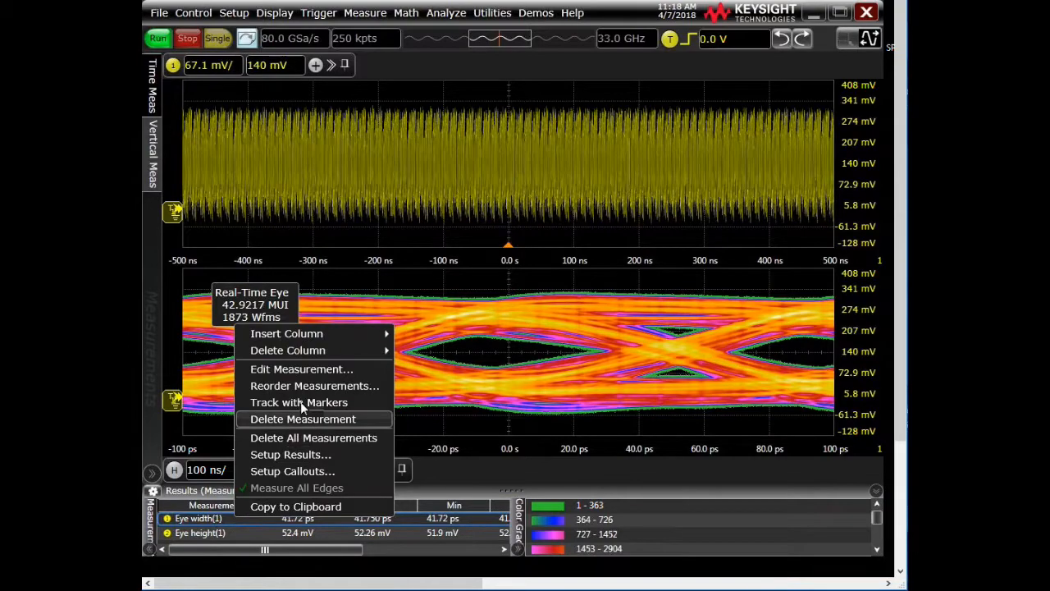
pyautogui.click(298, 402)
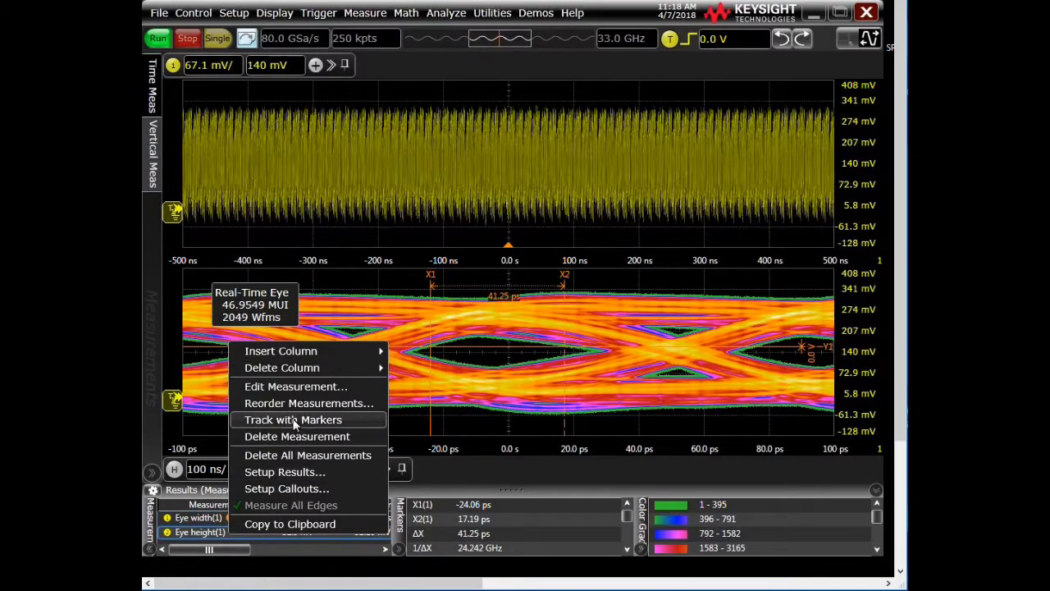
pyautogui.click(293, 420)
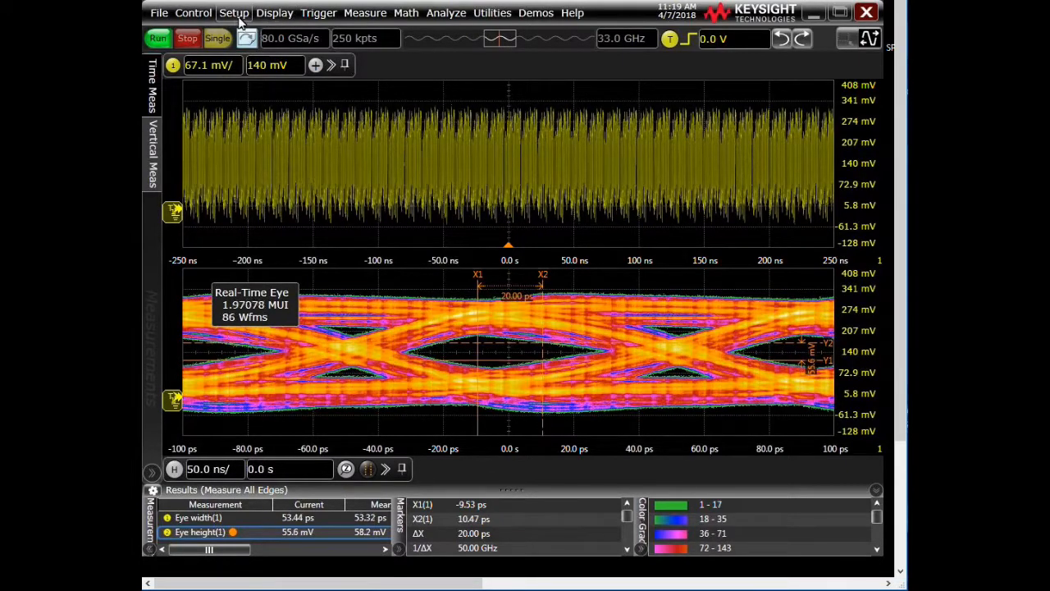
# - Set Channel 1's InfiniiSim mode to 2 Port and open its InfiniiSim Setup
pyautogui.click(233, 12)
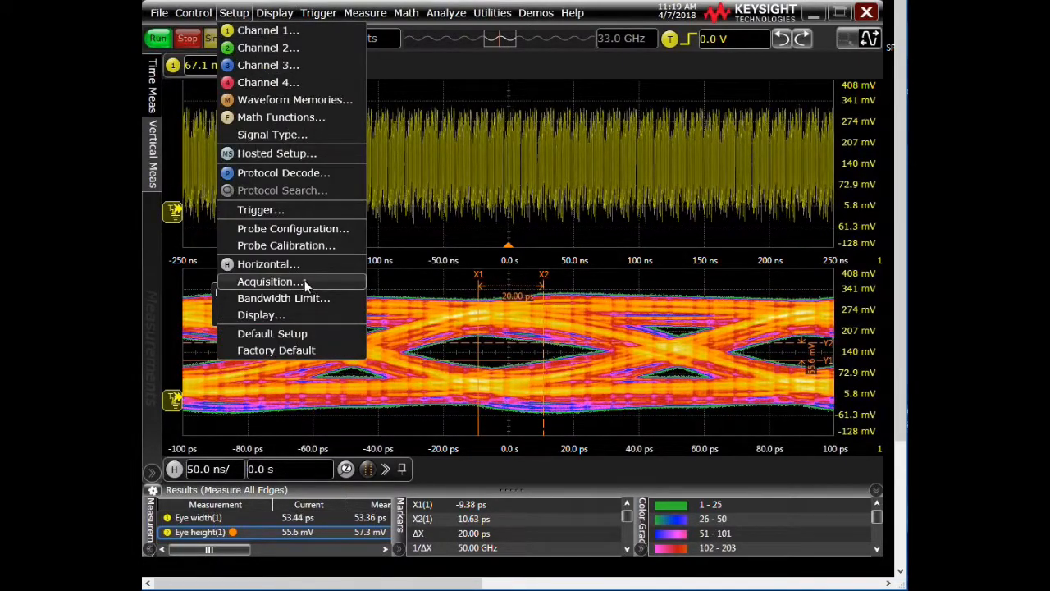
pyautogui.click(272, 282)
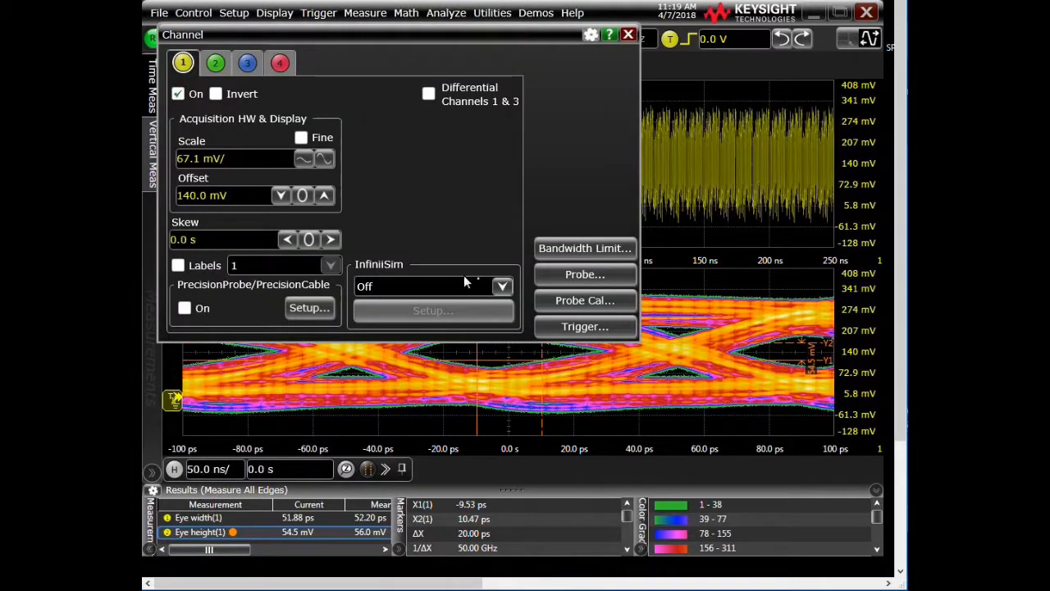
pyautogui.click(501, 286)
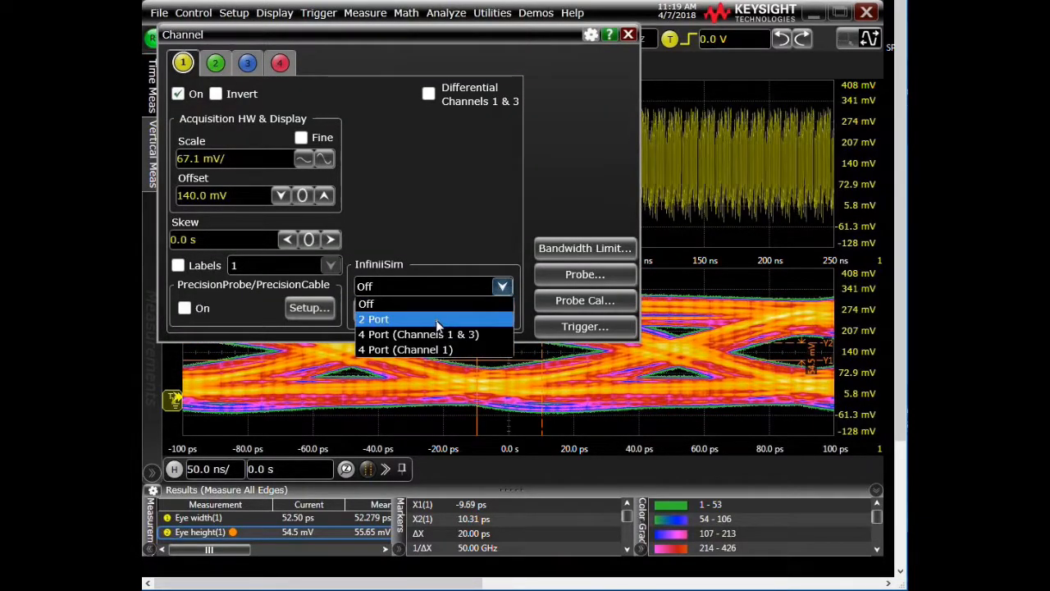
pyautogui.click(373, 318)
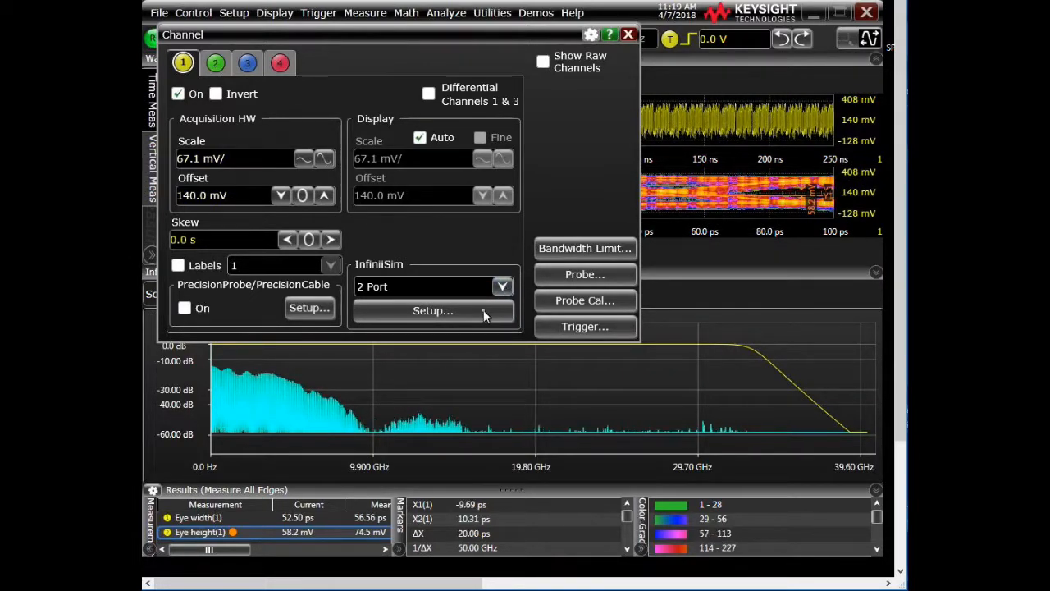
pyautogui.click(432, 310)
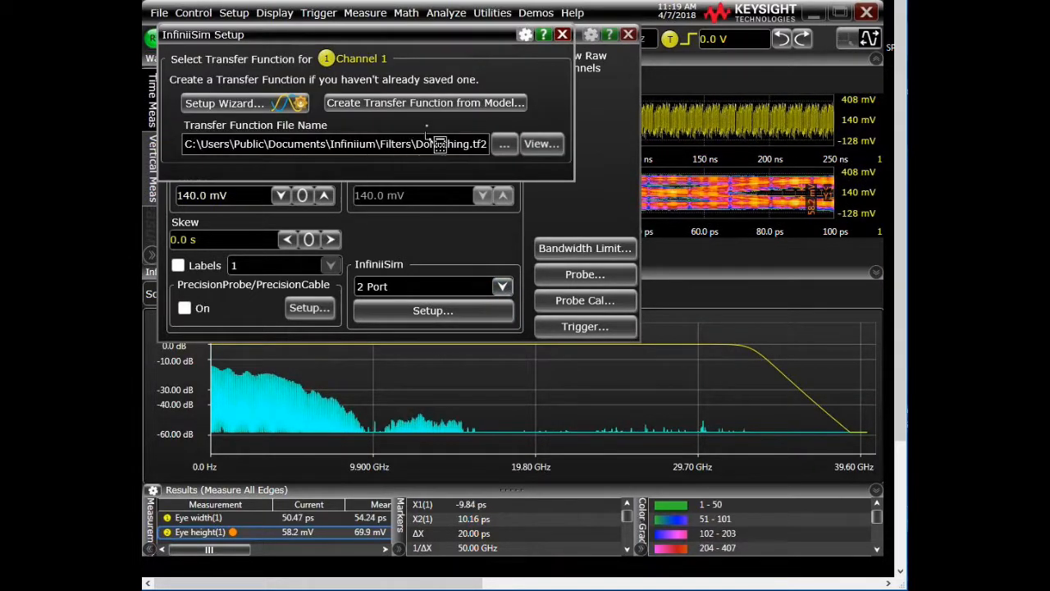
pyautogui.click(425, 103)
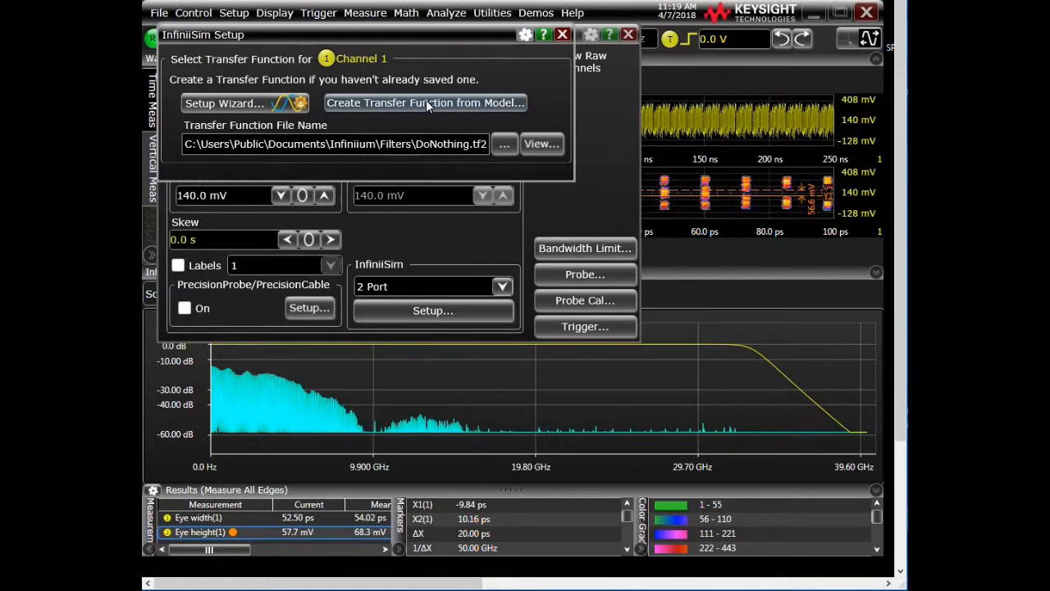
# - Build the model from the 'Remove insertion loss of a fixture or cable' preset, after trying General purpose 9 blocks
pyautogui.click(425, 102)
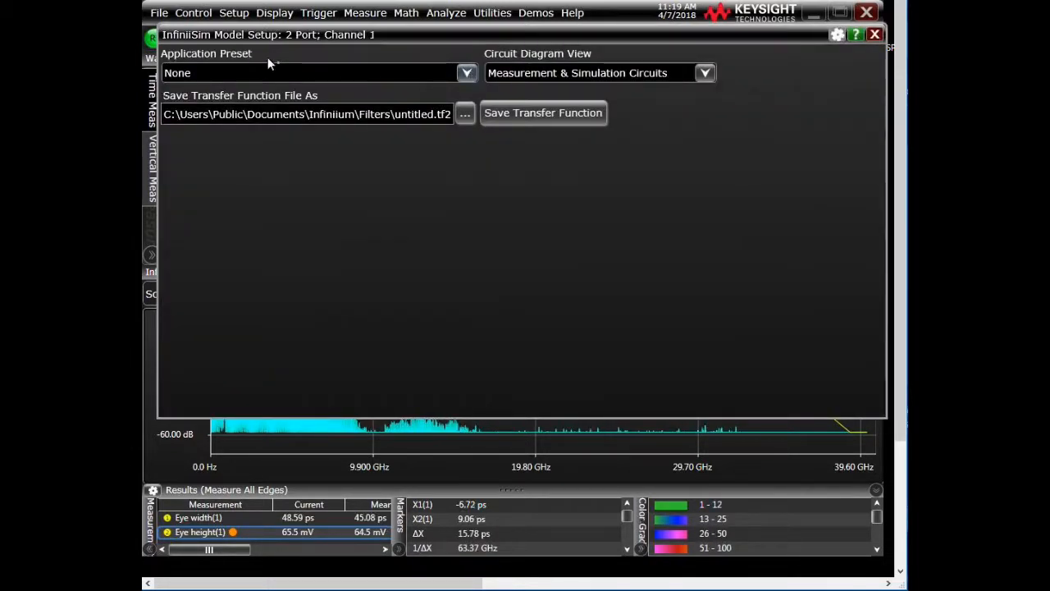
pyautogui.click(466, 73)
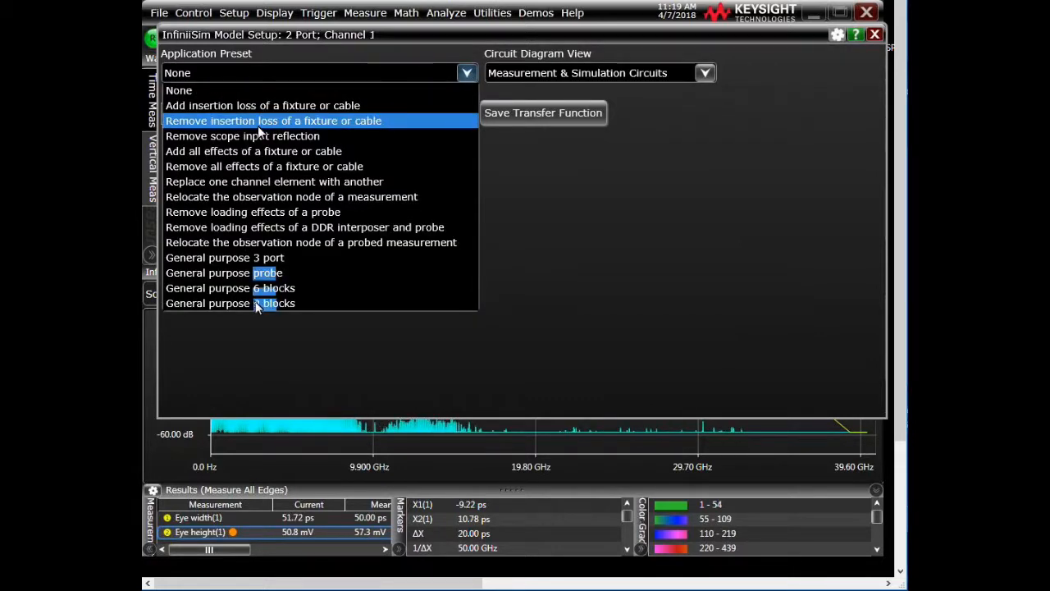
pyautogui.click(229, 303)
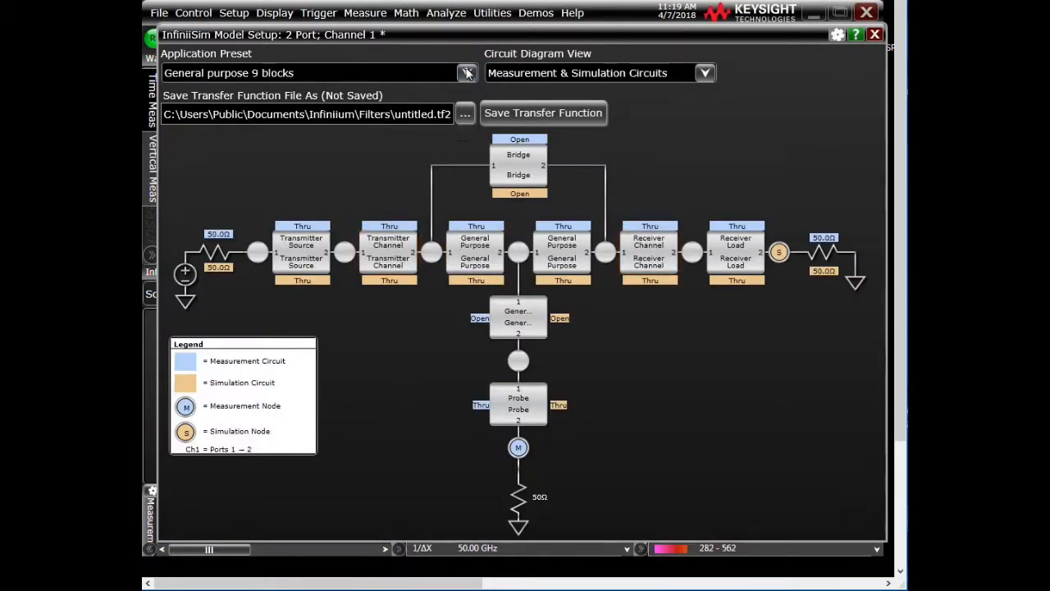
pyautogui.click(467, 72)
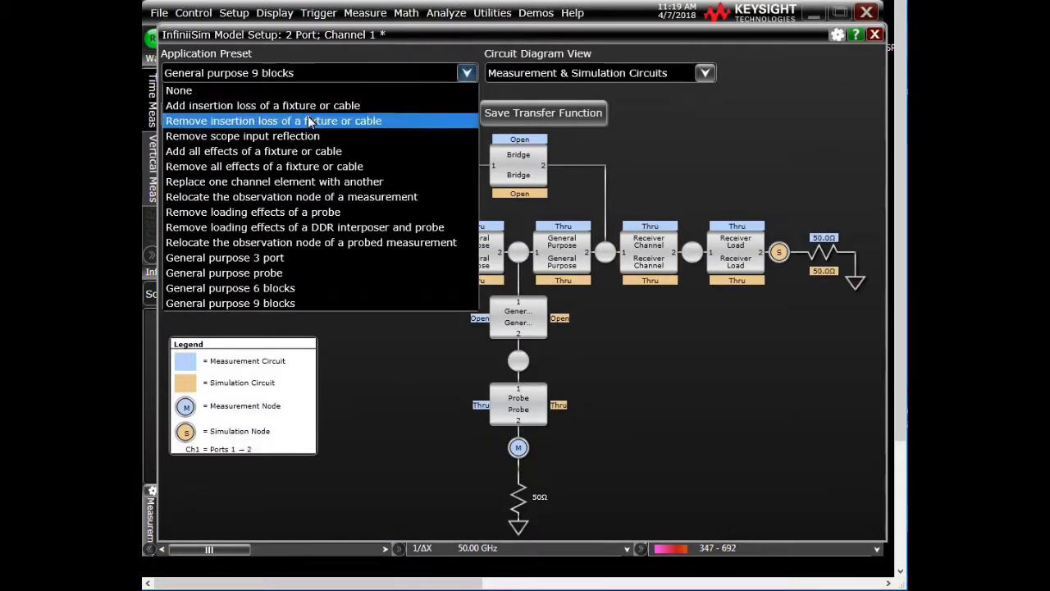
pyautogui.click(272, 120)
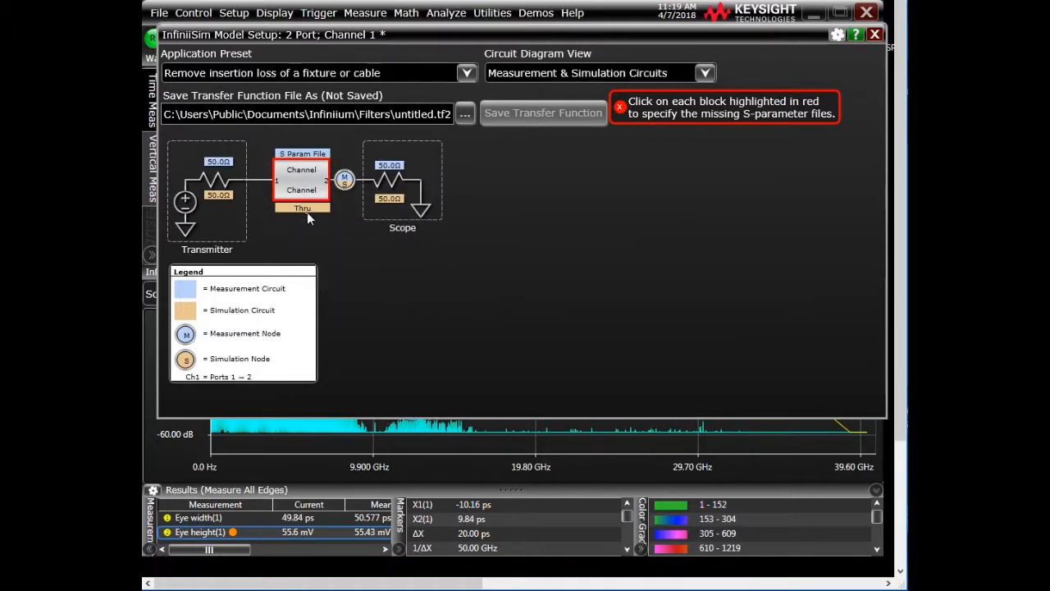
pyautogui.moveTo(302, 208)
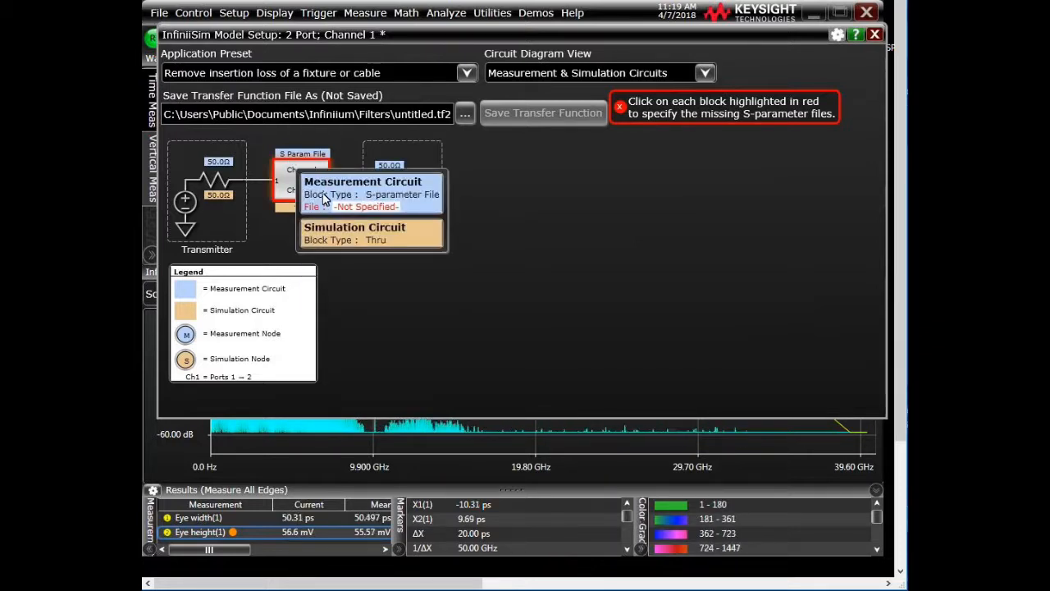
# - Set the Channel block to S-parameter File using SParameter_2018-04-07_1.s2p
pyautogui.click(302, 188)
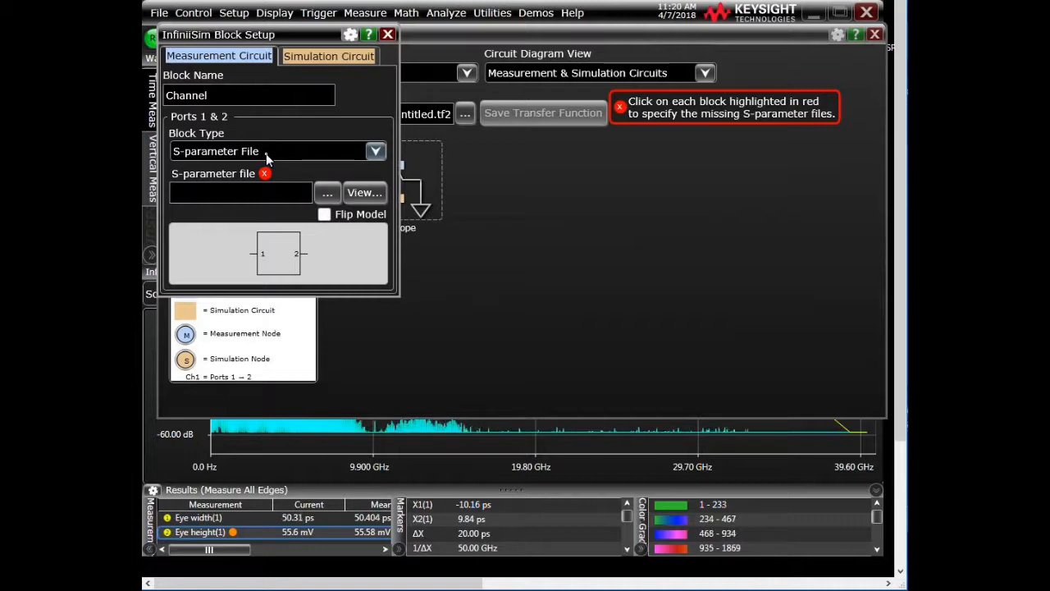
pyautogui.click(374, 151)
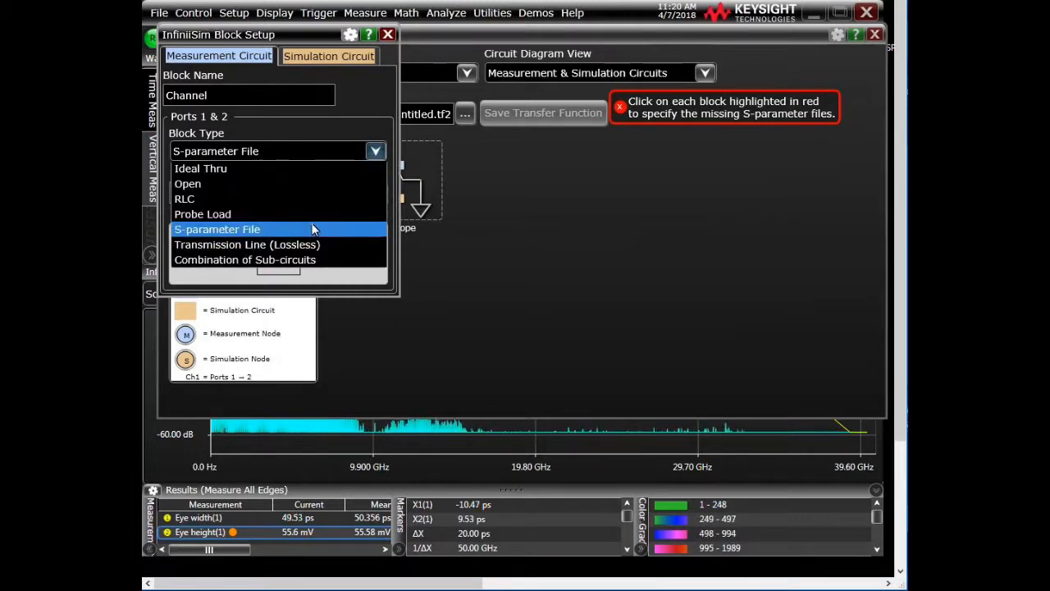
pyautogui.click(217, 229)
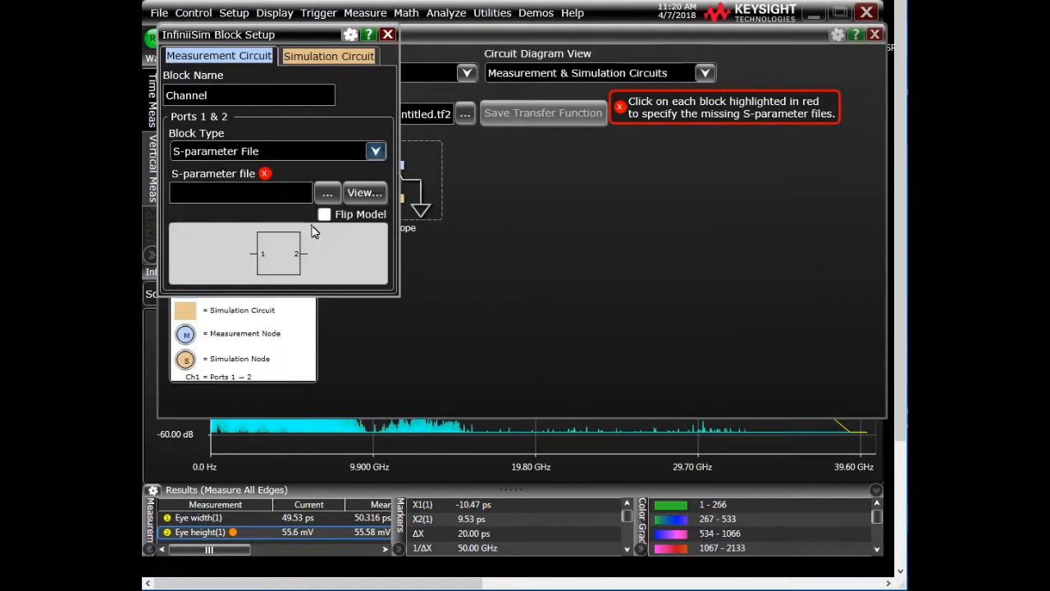
pyautogui.click(326, 191)
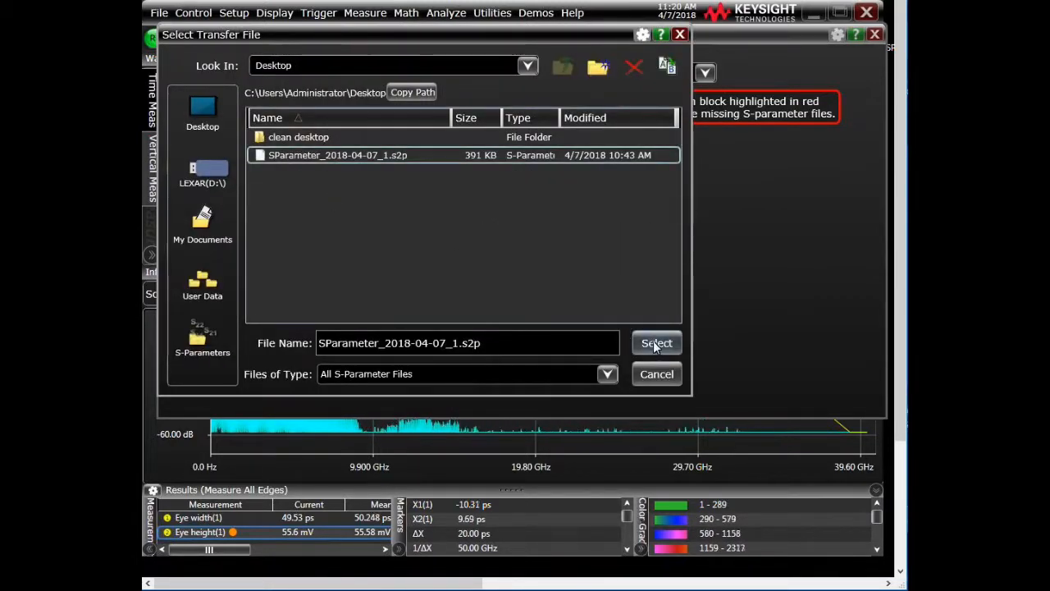
pyautogui.click(656, 342)
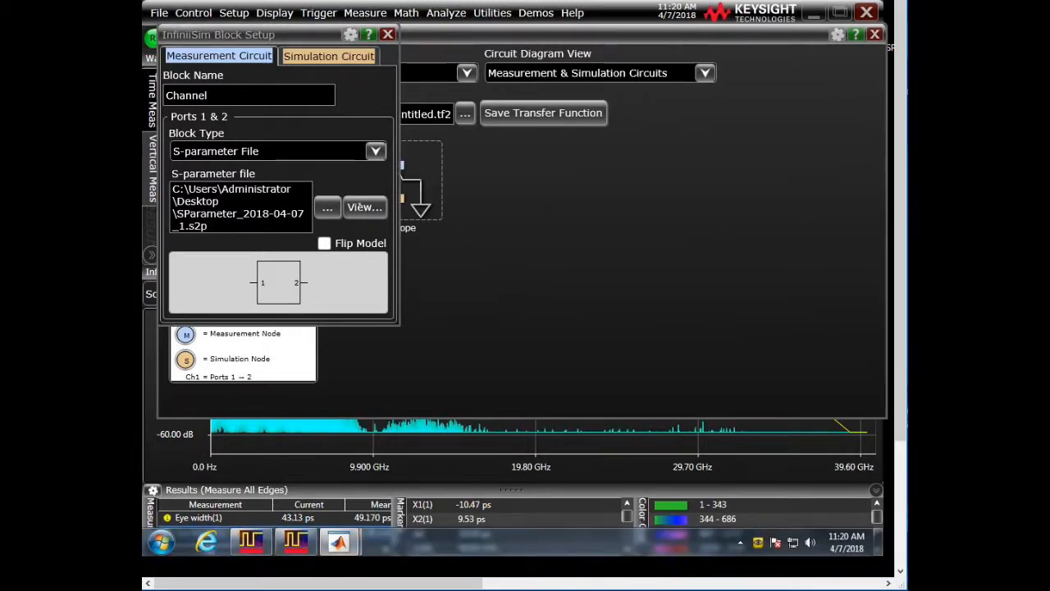
# - View SParameter_2018-04-07_1.s2p's S11, S12, S21 and S22 plots in InfiniiSim Toolbox
pyautogui.click(364, 207)
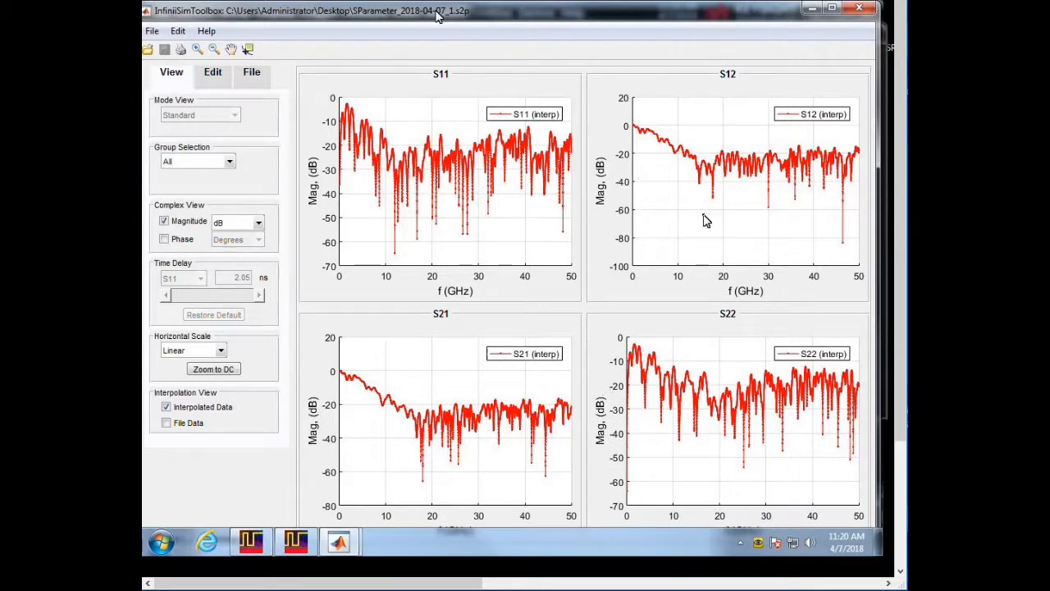
pyautogui.moveTo(722, 348)
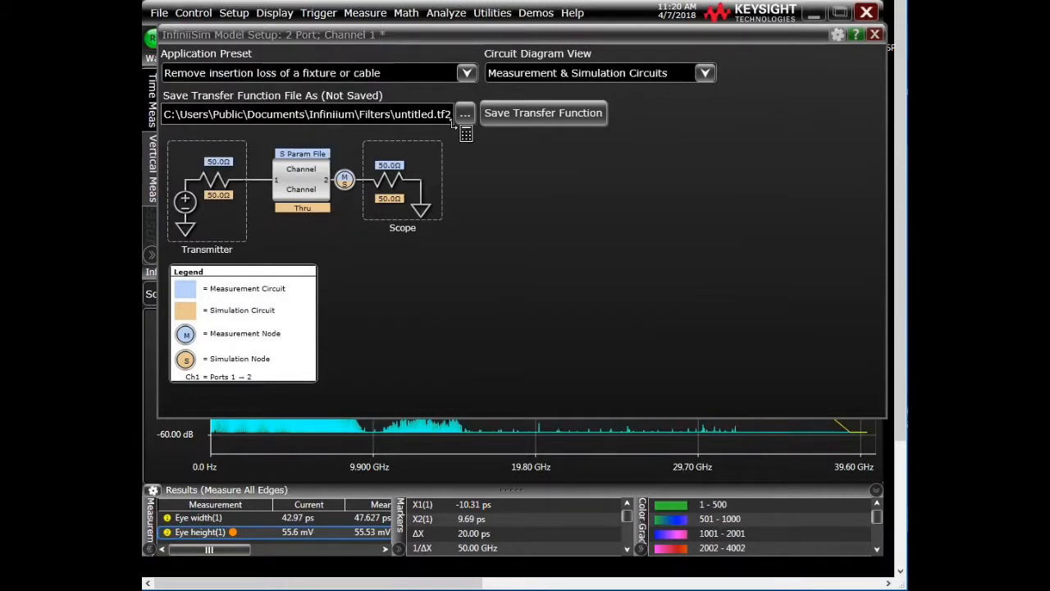
# - Enter testboard2Deembed as the transfer function file name and select it
pyautogui.click(464, 113)
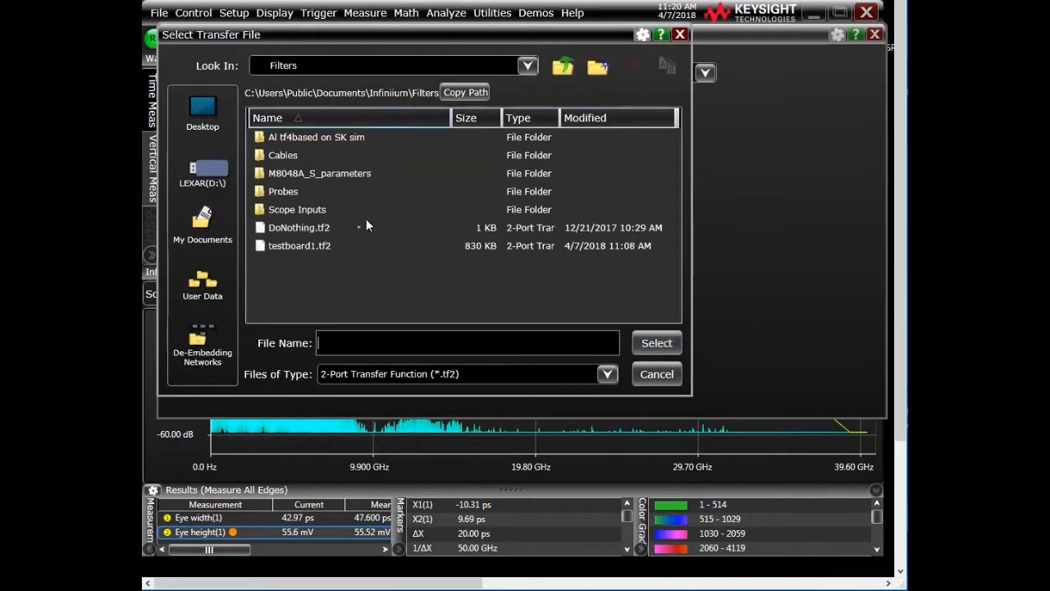
pyautogui.click(467, 343)
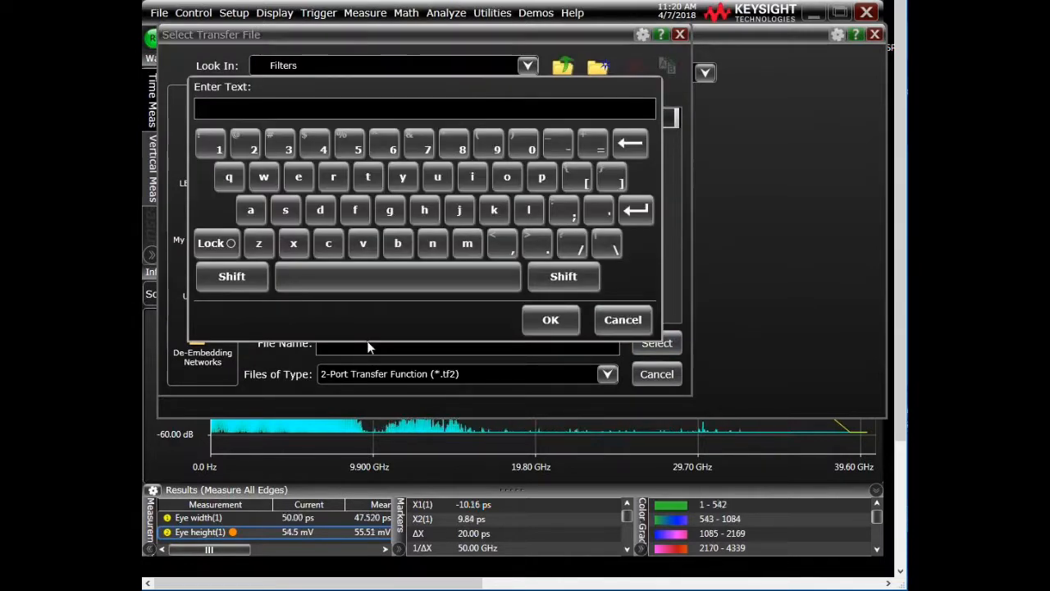
pyautogui.write('testboard2')
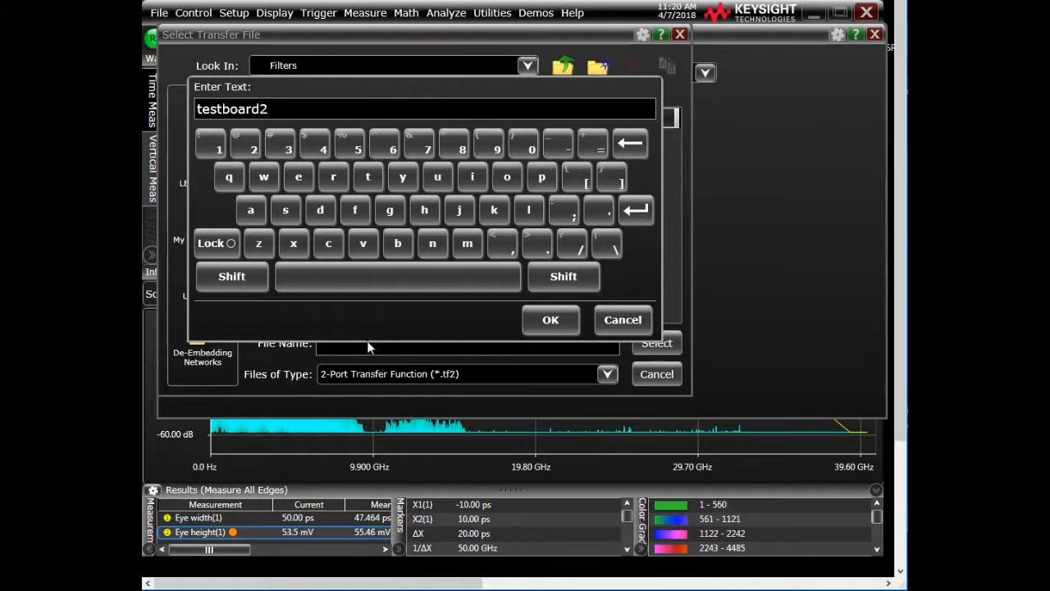
pyautogui.write('Dee')
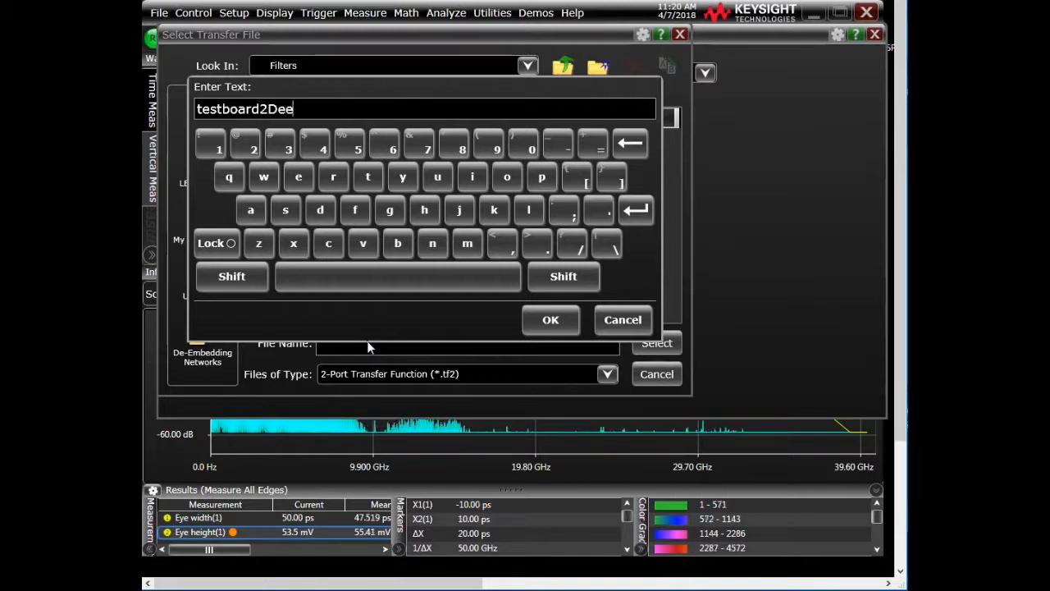
pyautogui.write('mbed')
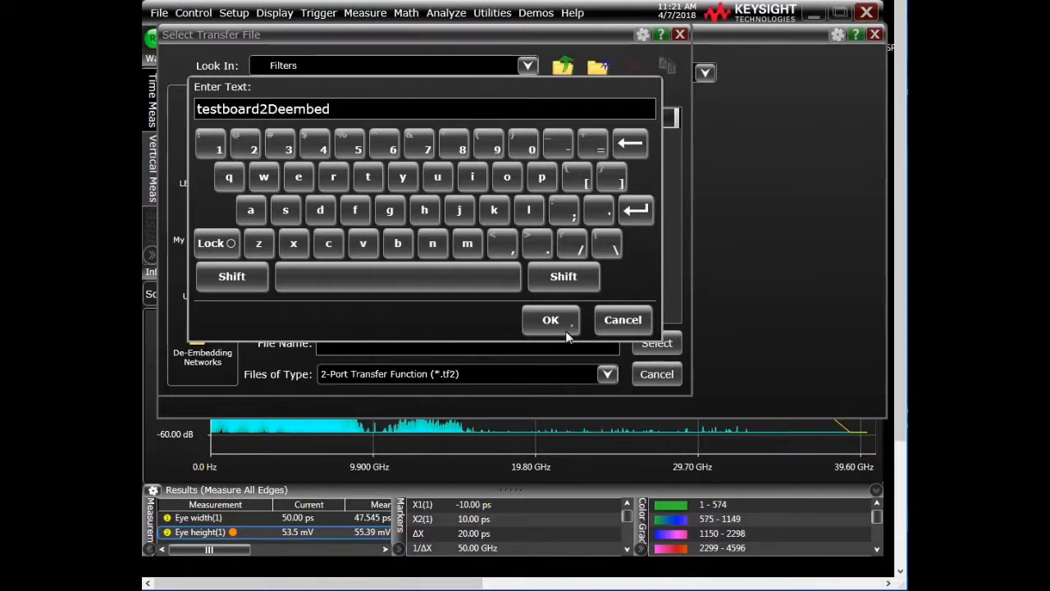
pyautogui.click(550, 319)
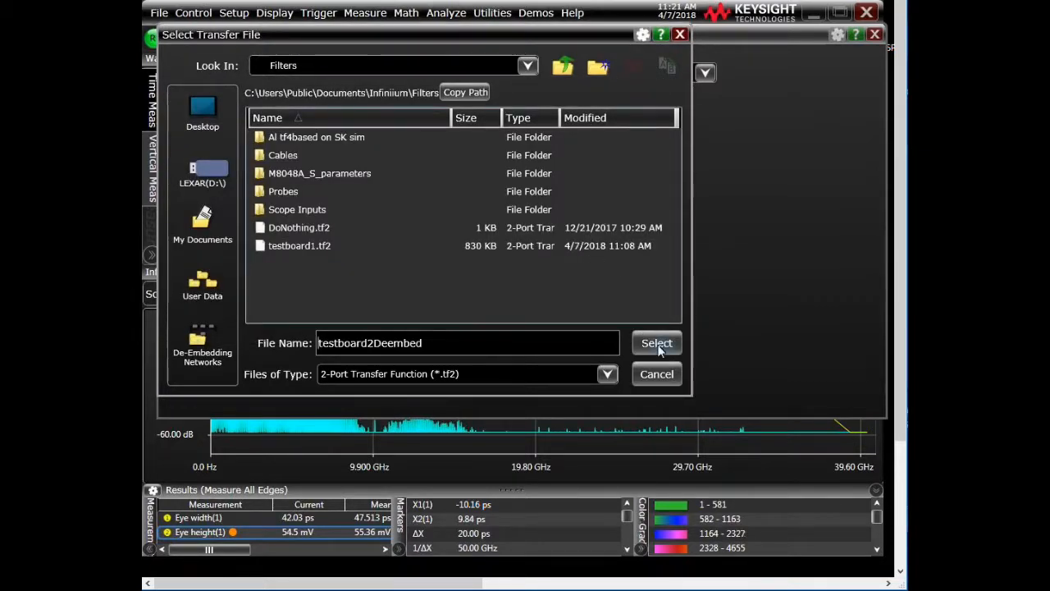
pyautogui.click(656, 343)
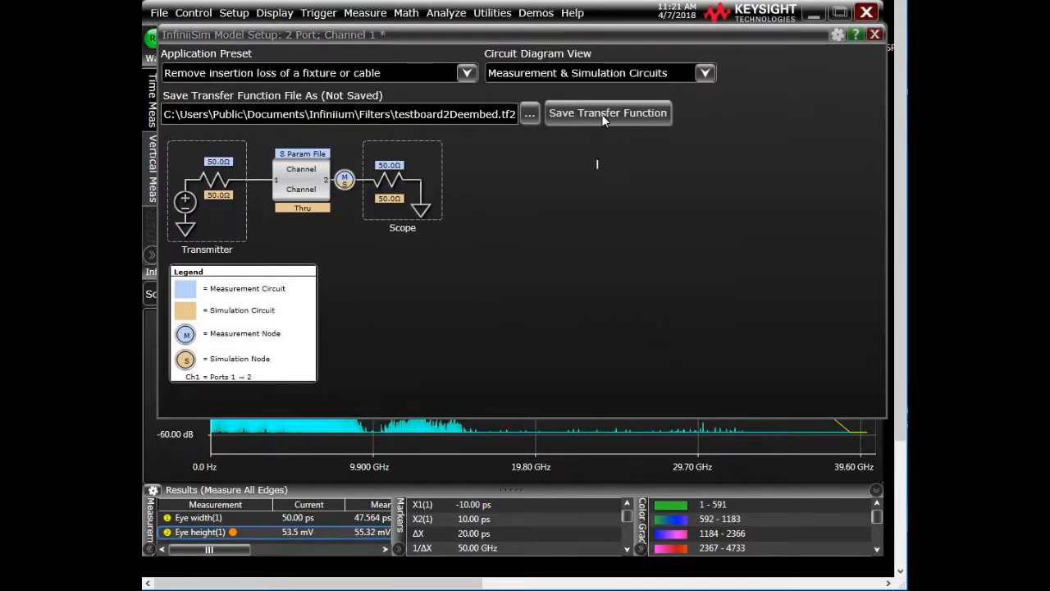
# - Compute and save testboard2Deembed.tf2, then dismiss the 'Successful computation' message
pyautogui.click(607, 113)
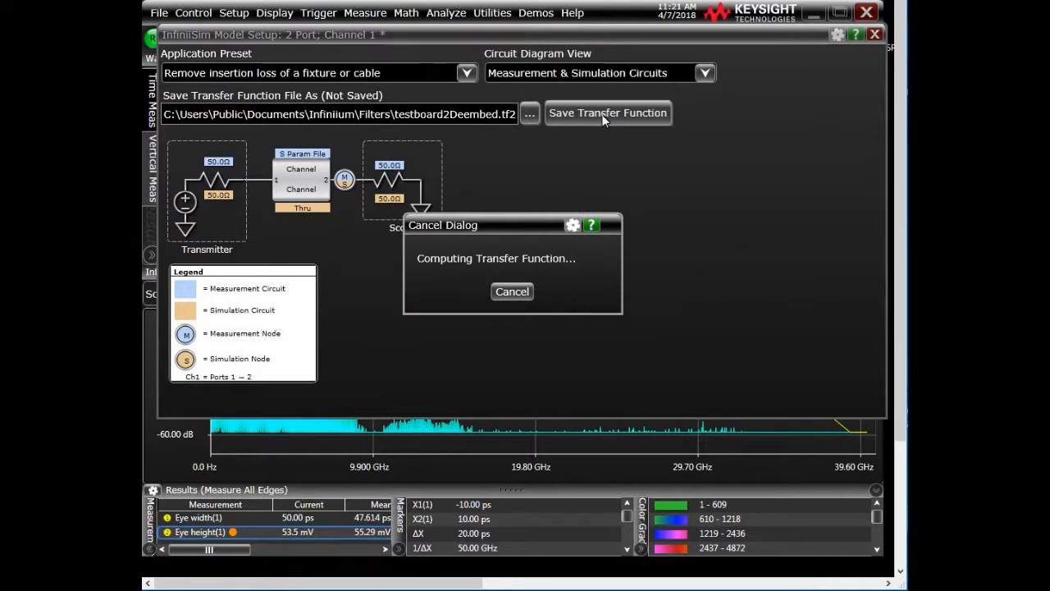
pyautogui.moveTo(520, 272)
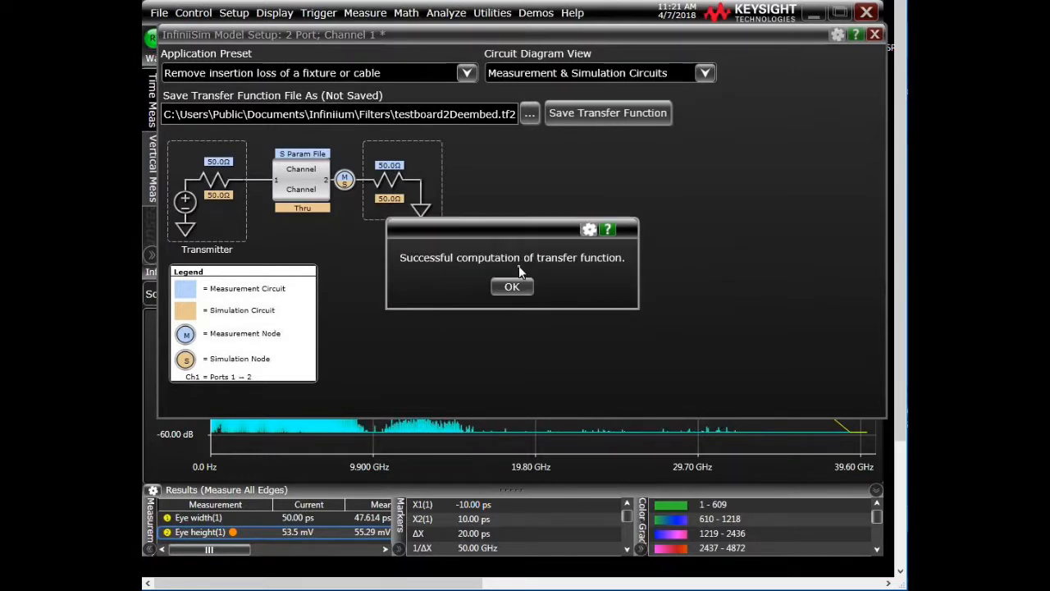
pyautogui.click(511, 286)
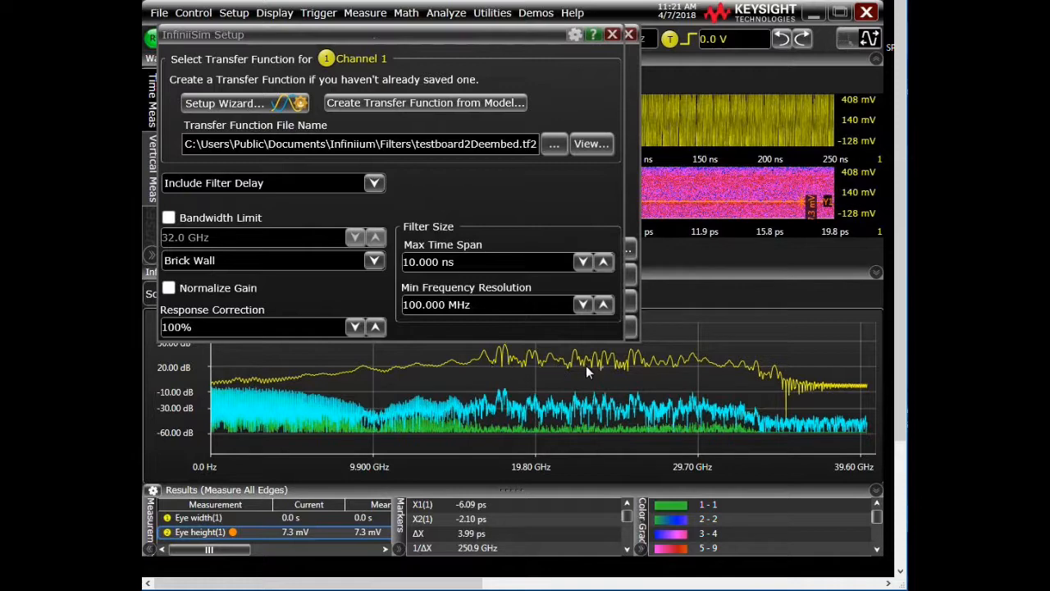
# - Limit InfiniiSim correction to an 8 GHz bandwidth with normalized gain, then close setup
pyautogui.click(169, 217)
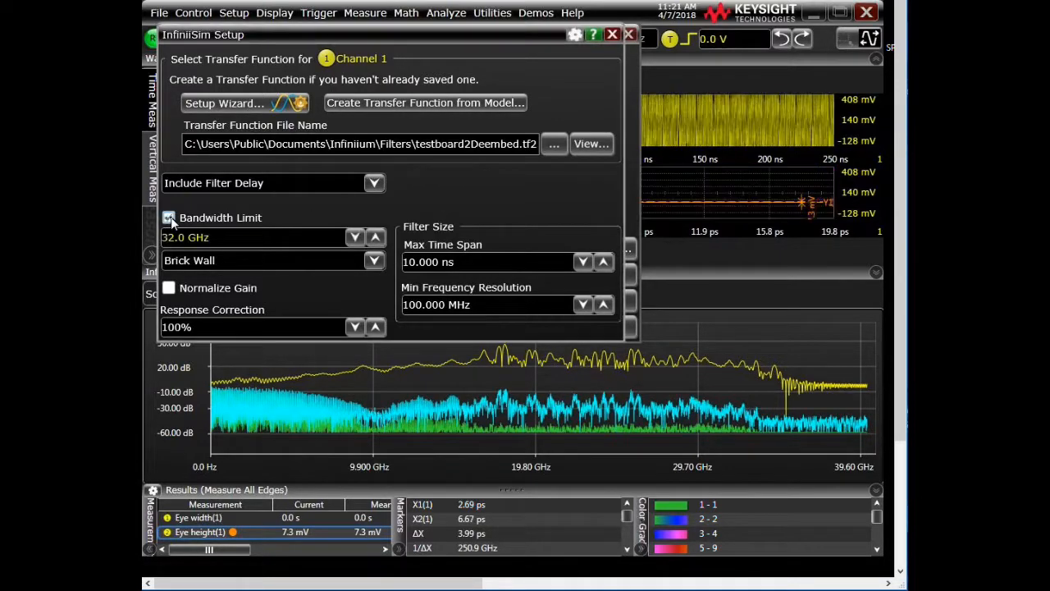
pyautogui.click(168, 217)
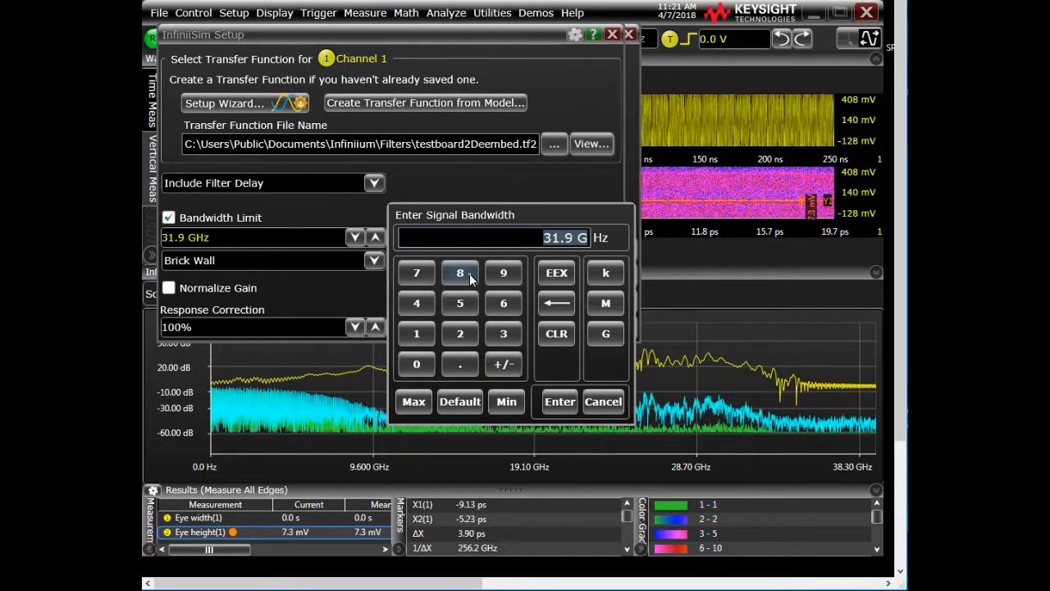
pyautogui.click(559, 401)
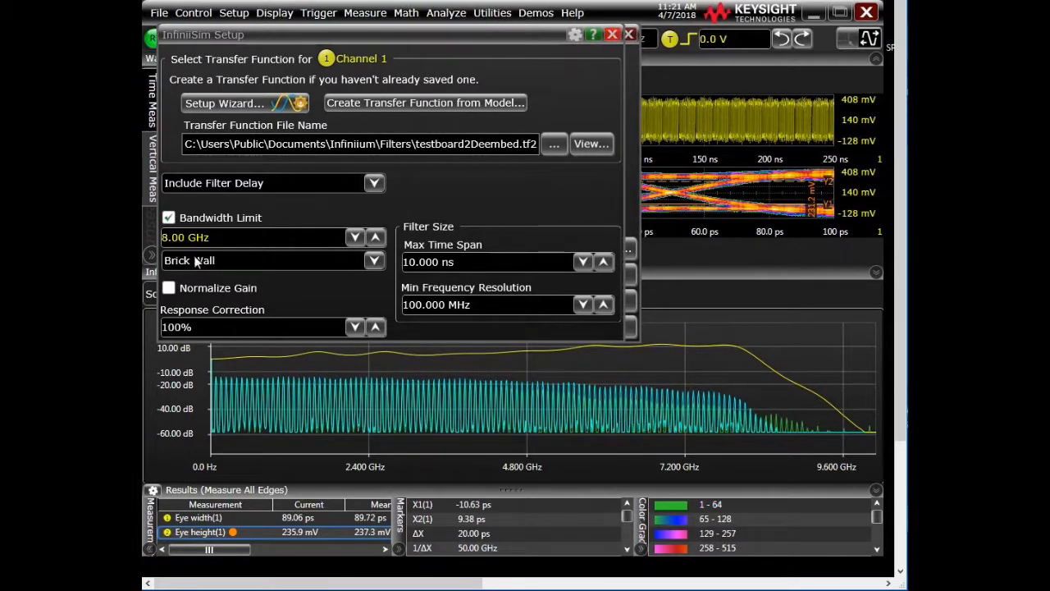
pyautogui.click(168, 287)
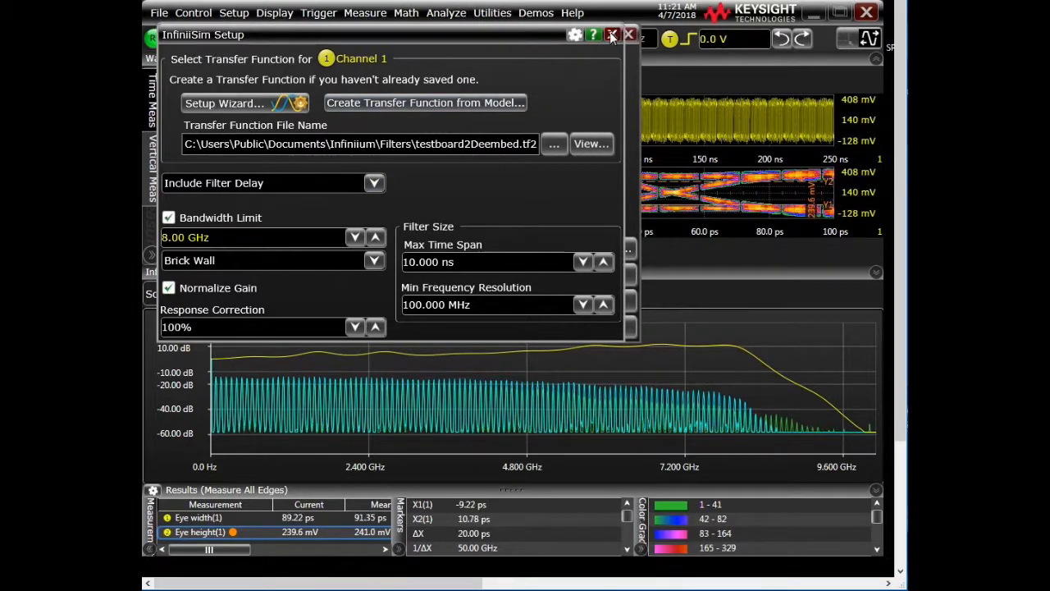
pyautogui.click(611, 34)
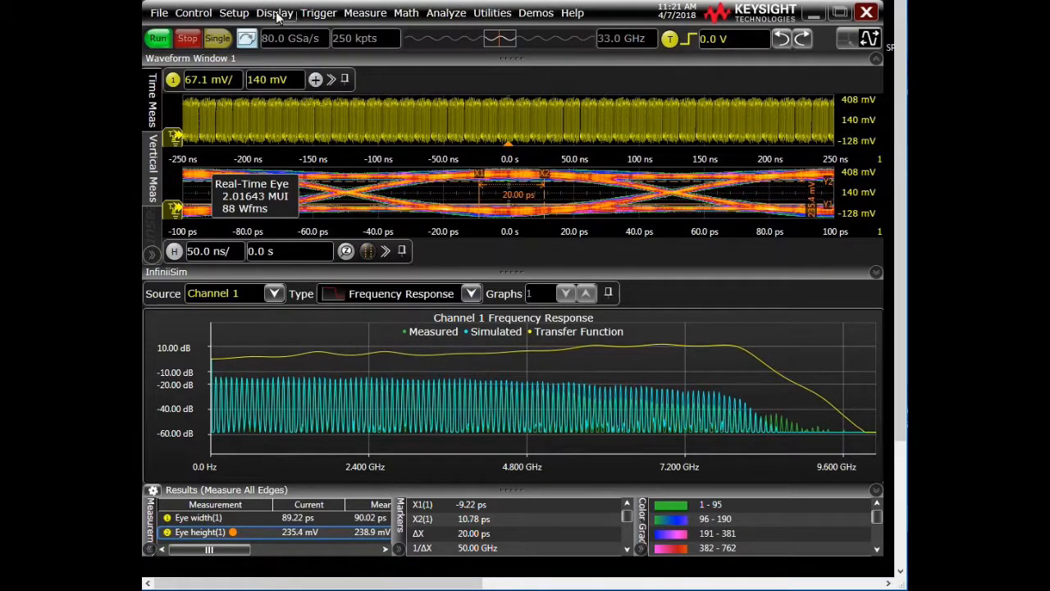
# - Switch to a tabbed window layout, showing Waveform Window 1 and the eye measurement results
pyautogui.click(274, 12)
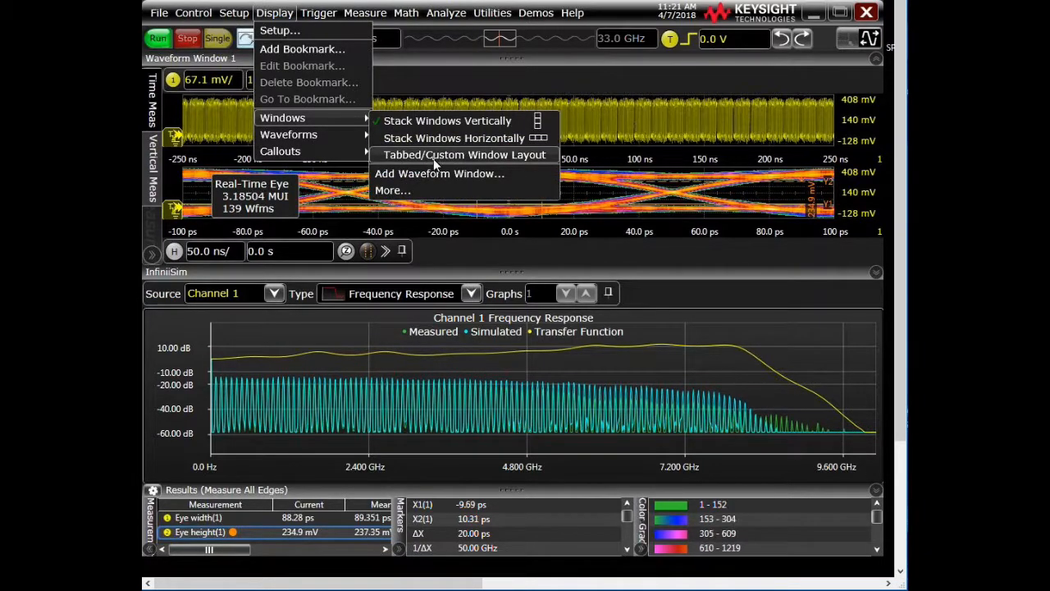
pyautogui.click(464, 155)
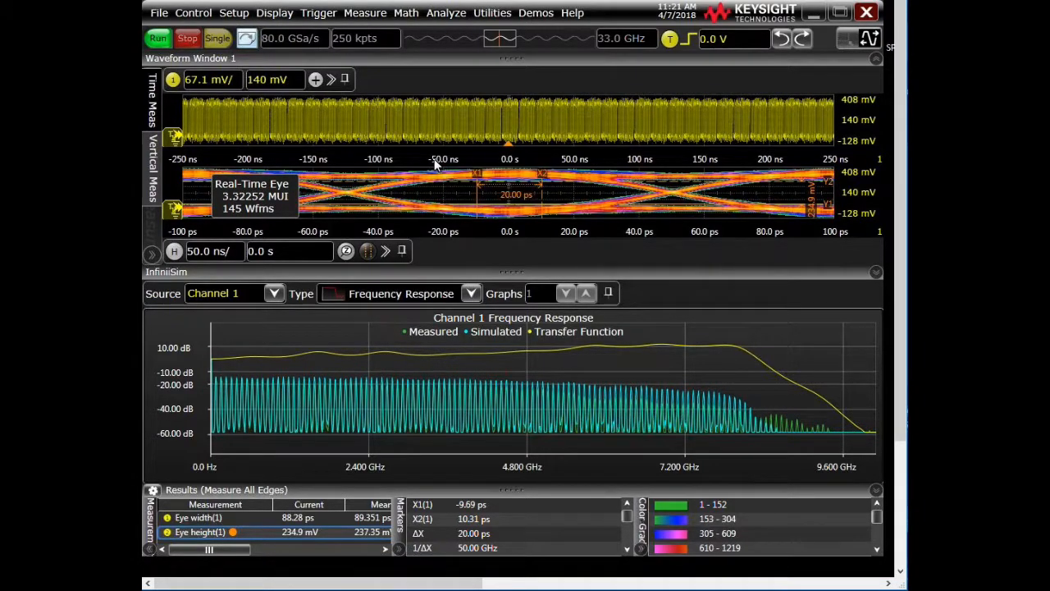
pyautogui.click(287, 61)
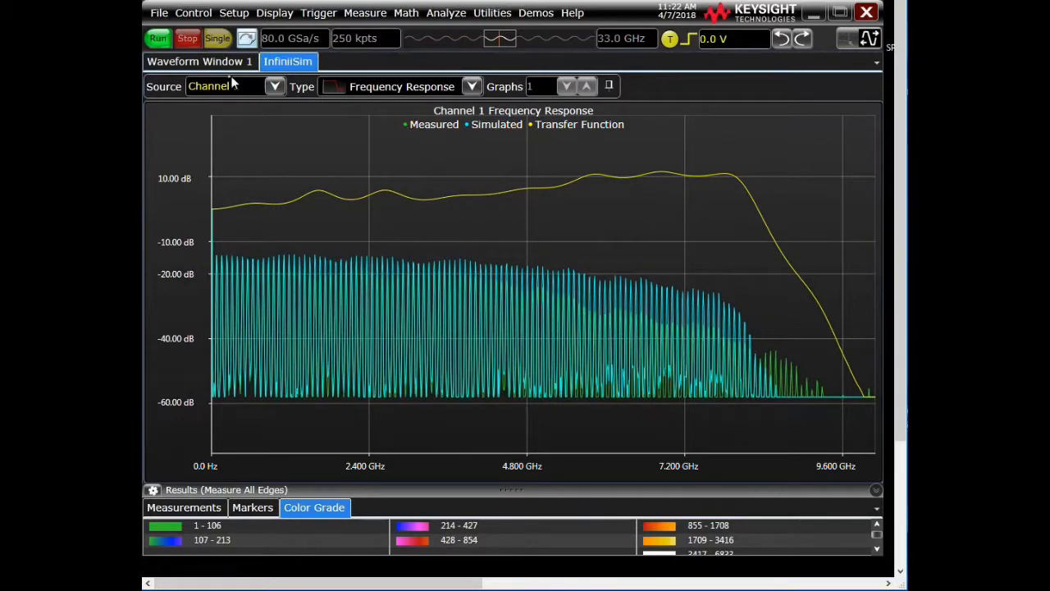
pyautogui.click(200, 61)
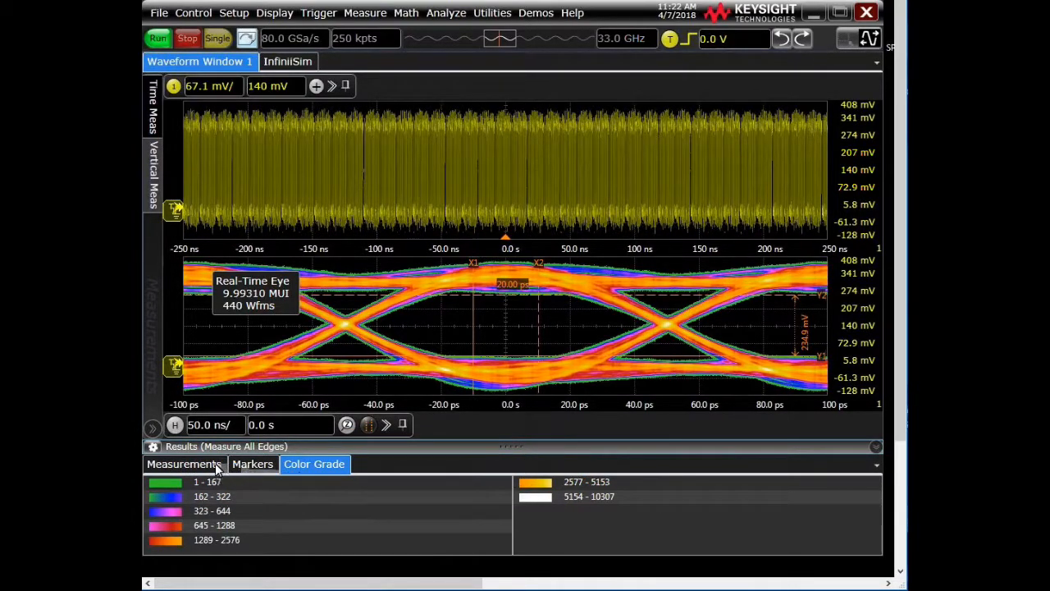
pyautogui.click(184, 463)
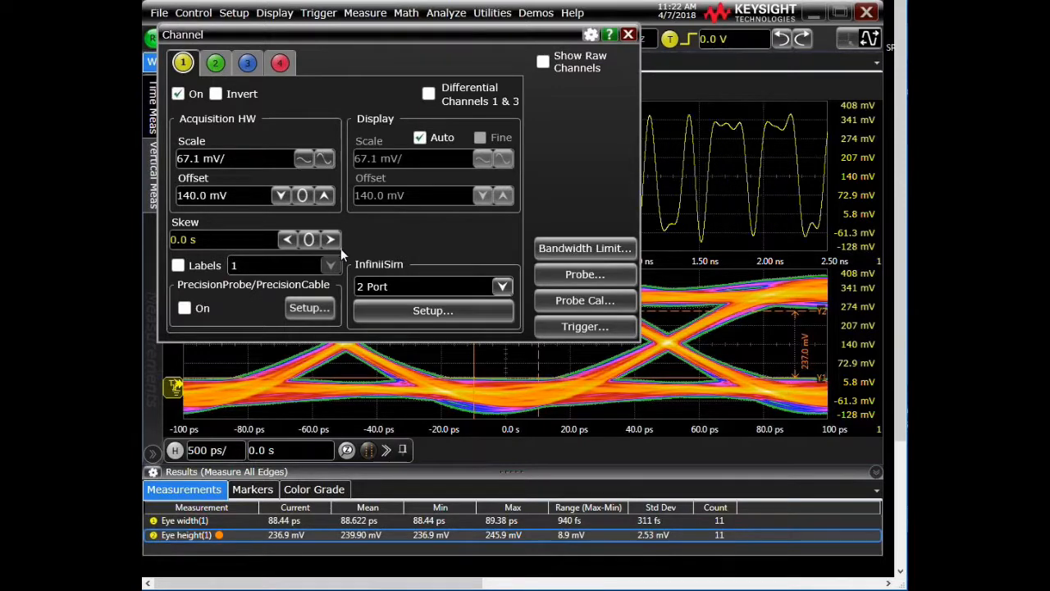
# - Set Channel 1's InfiniiSim dropdown to Off and close the Channel dialog
pyautogui.click(502, 286)
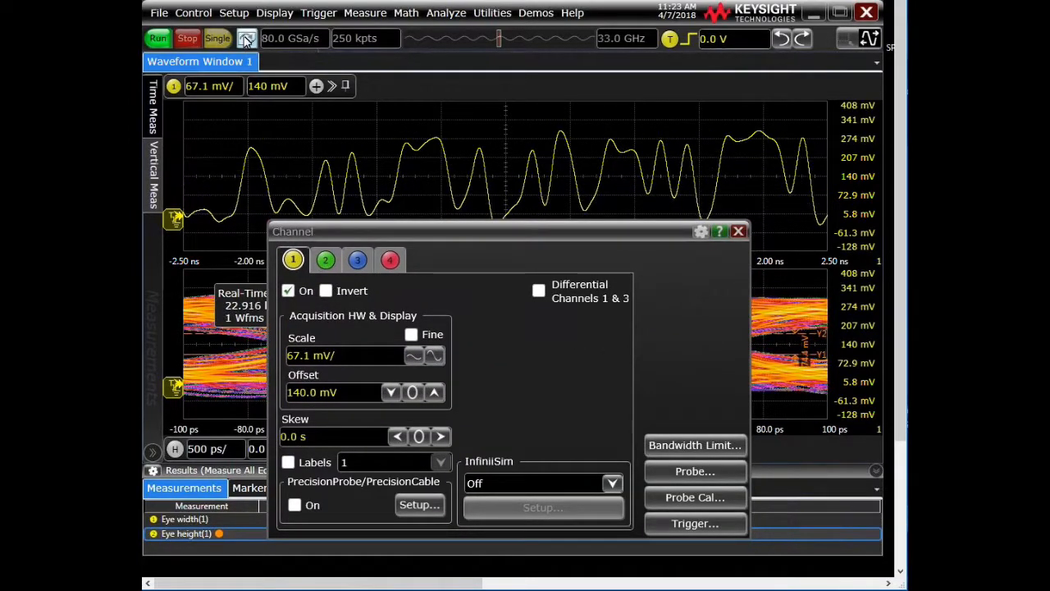
pyautogui.click(737, 230)
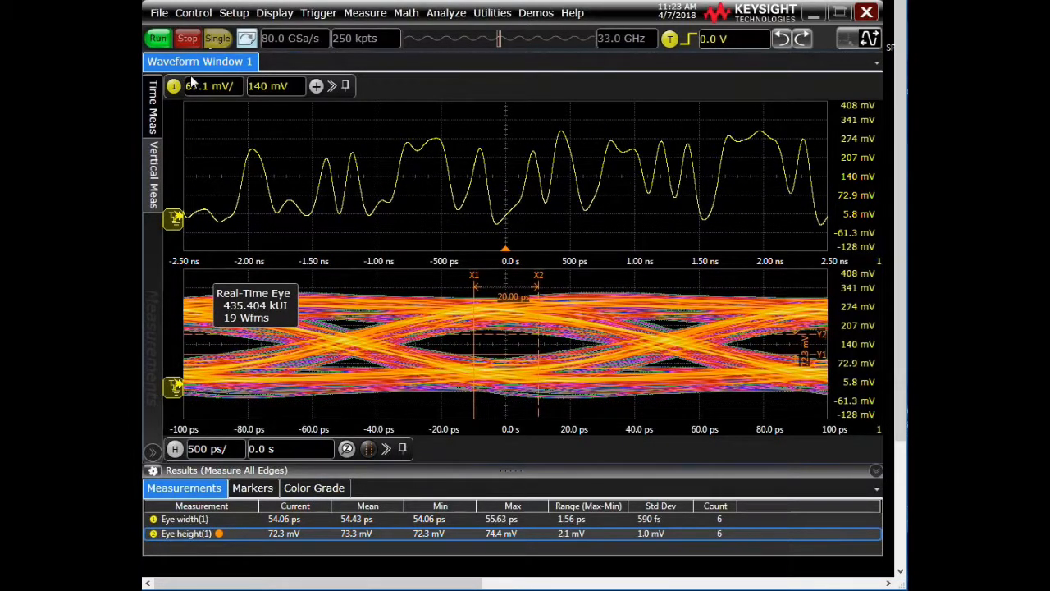
pyautogui.click(234, 13)
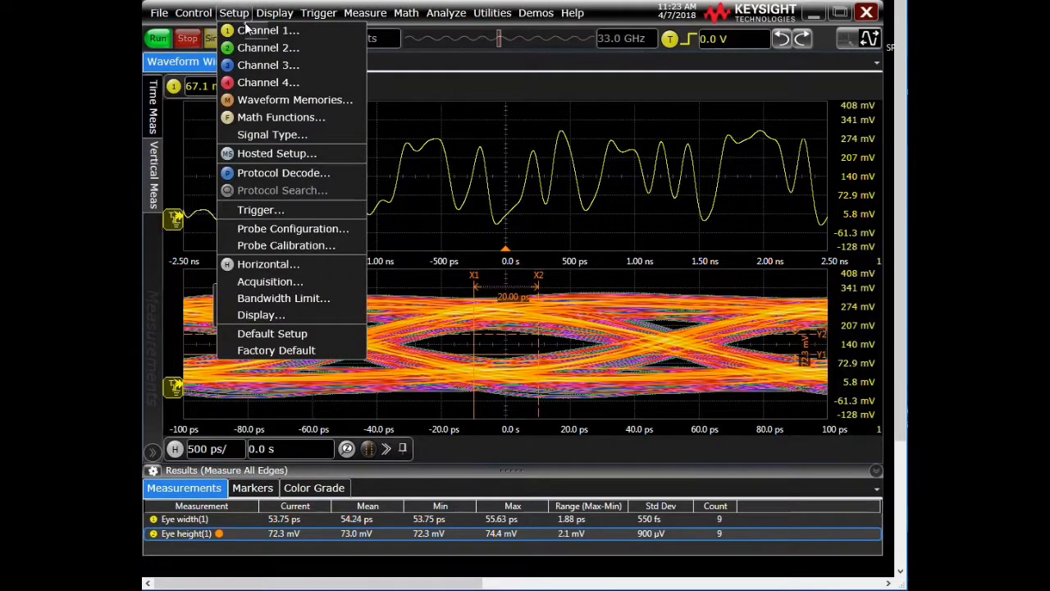
# - Switch Channel 1's InfiniiSim mode back to 2 Port
pyautogui.click(268, 31)
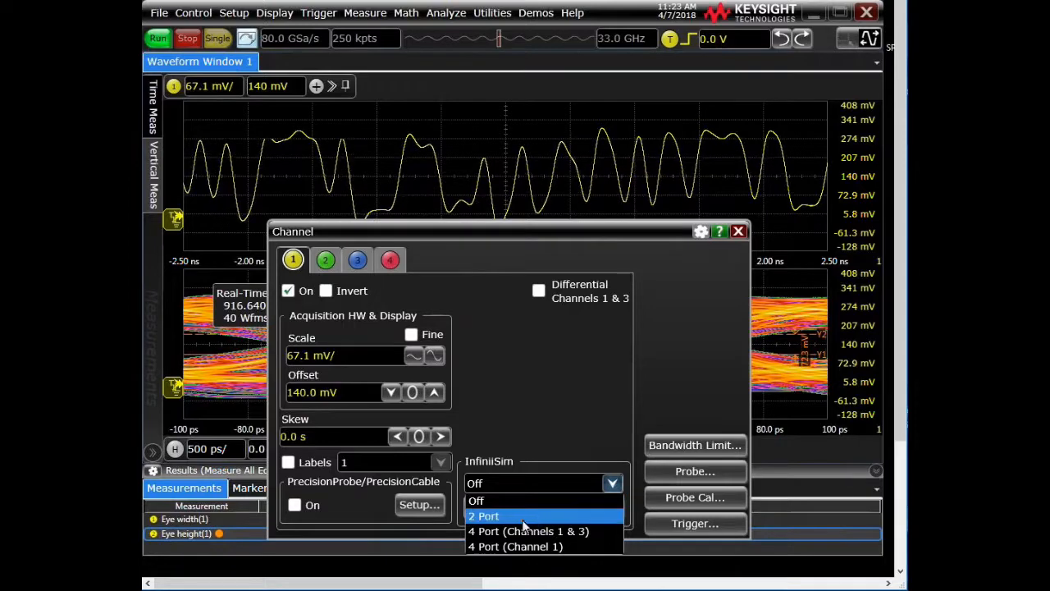
pyautogui.click(476, 501)
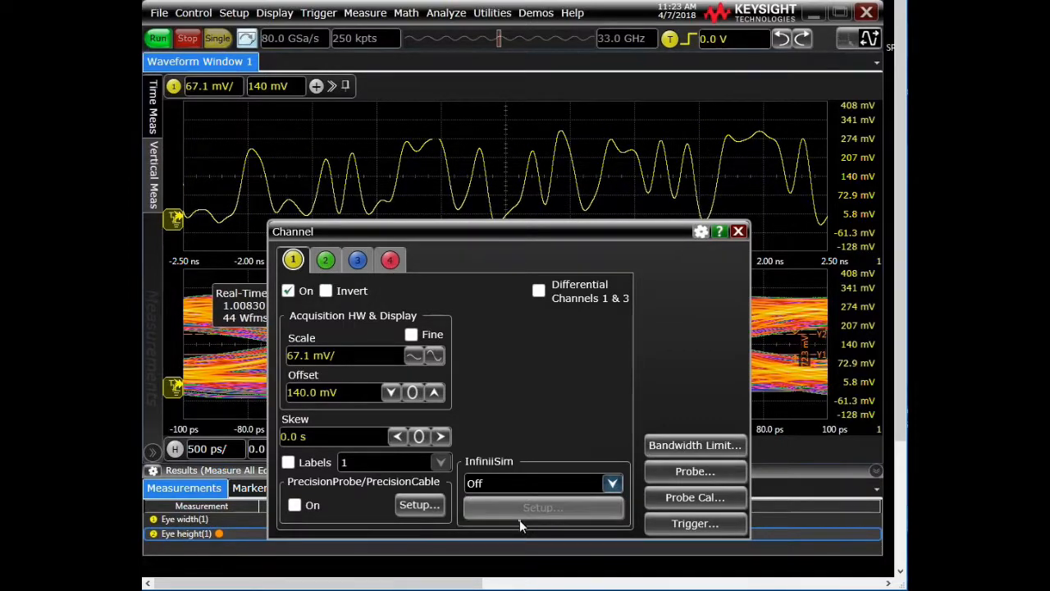
pyautogui.click(611, 483)
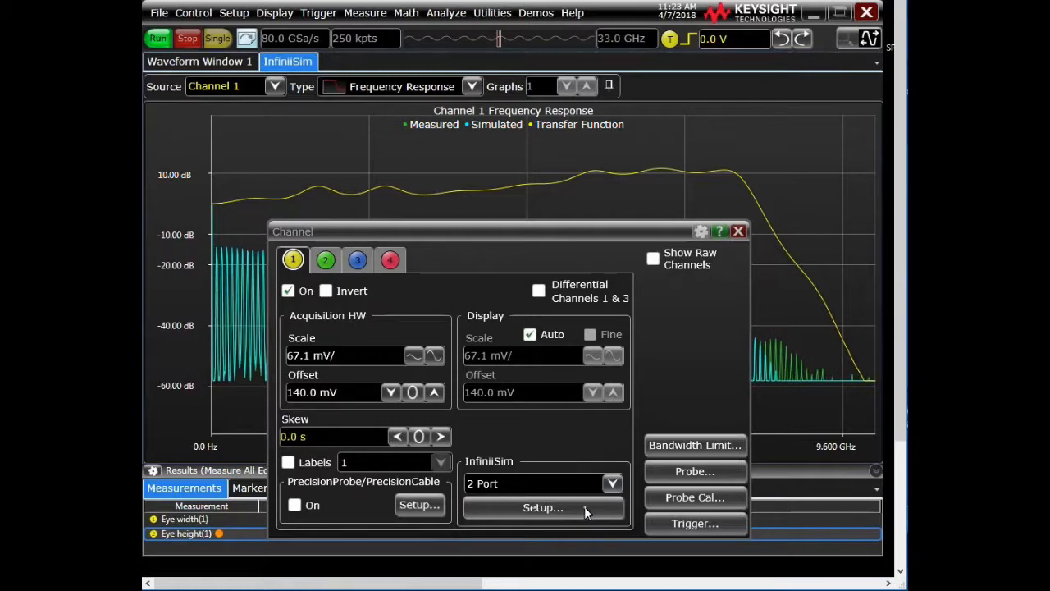
# - Load testboard2Deembed.tf2 as the transfer function and view the eye in Waveform Window 1
pyautogui.click(543, 507)
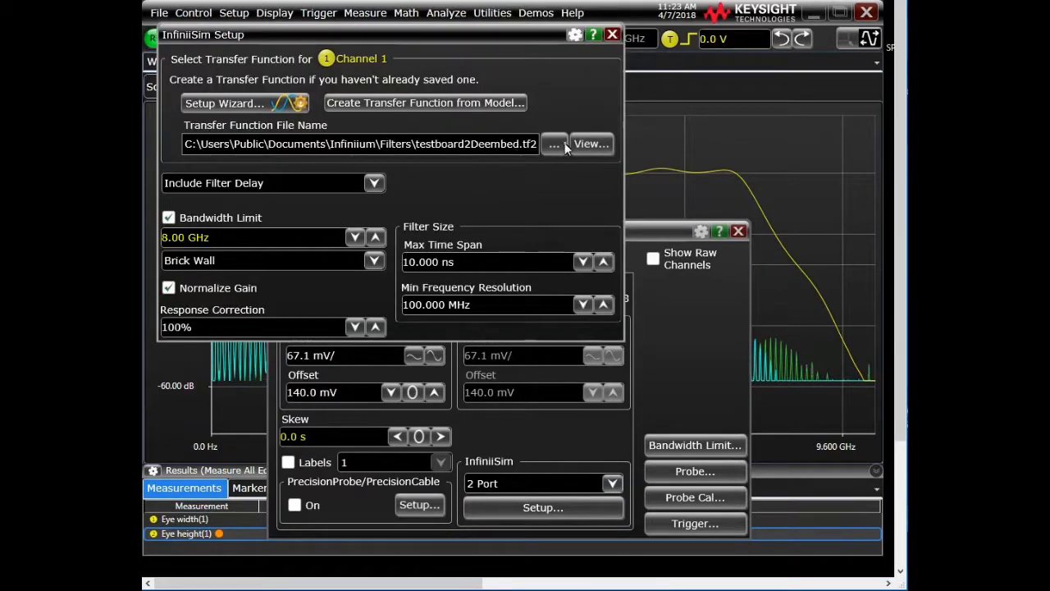
pyautogui.click(554, 143)
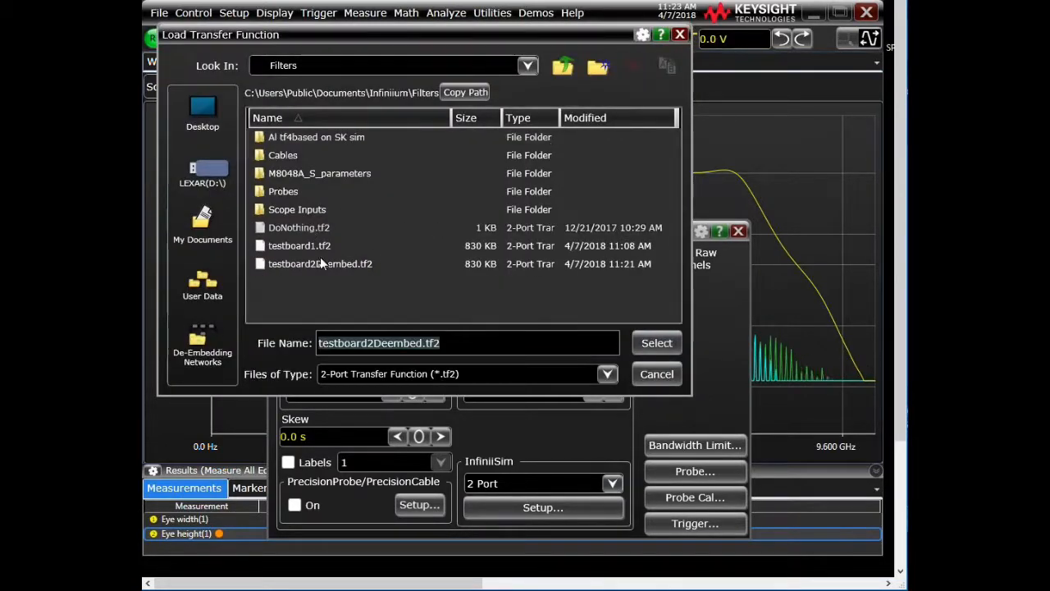
pyautogui.click(320, 264)
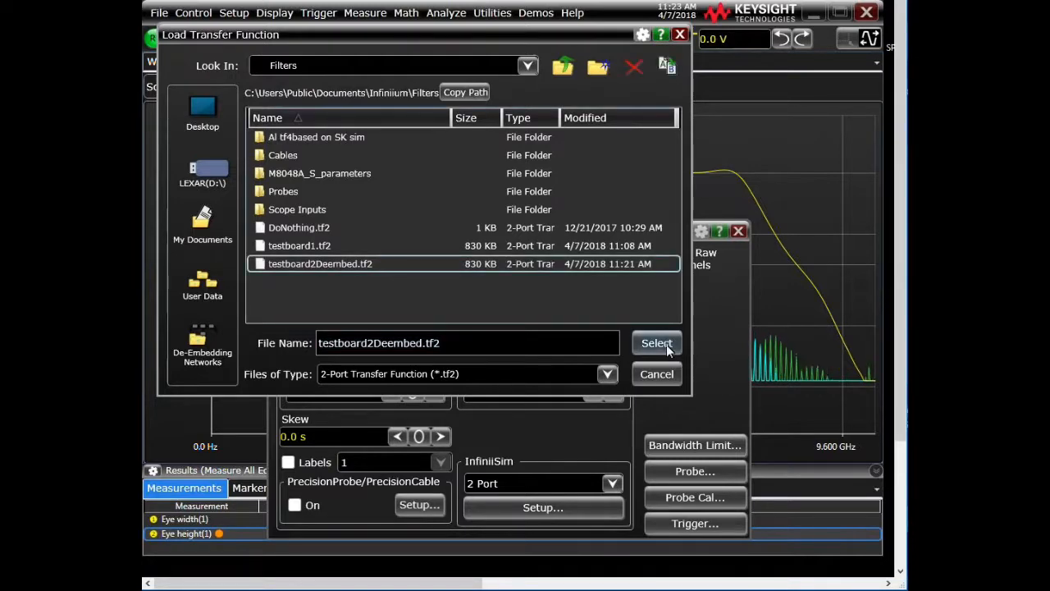
pyautogui.click(656, 343)
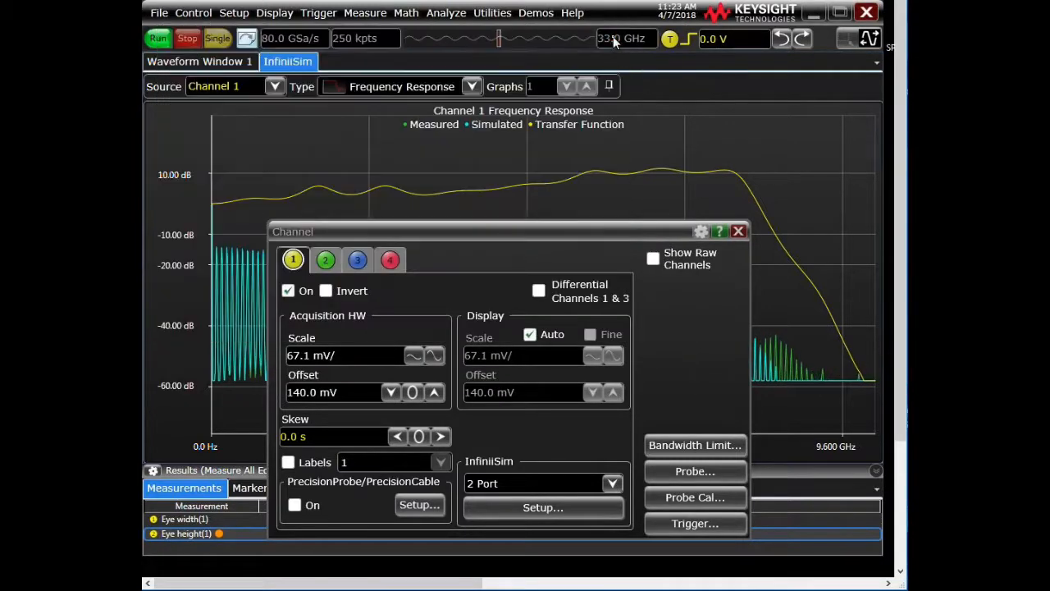
pyautogui.click(737, 230)
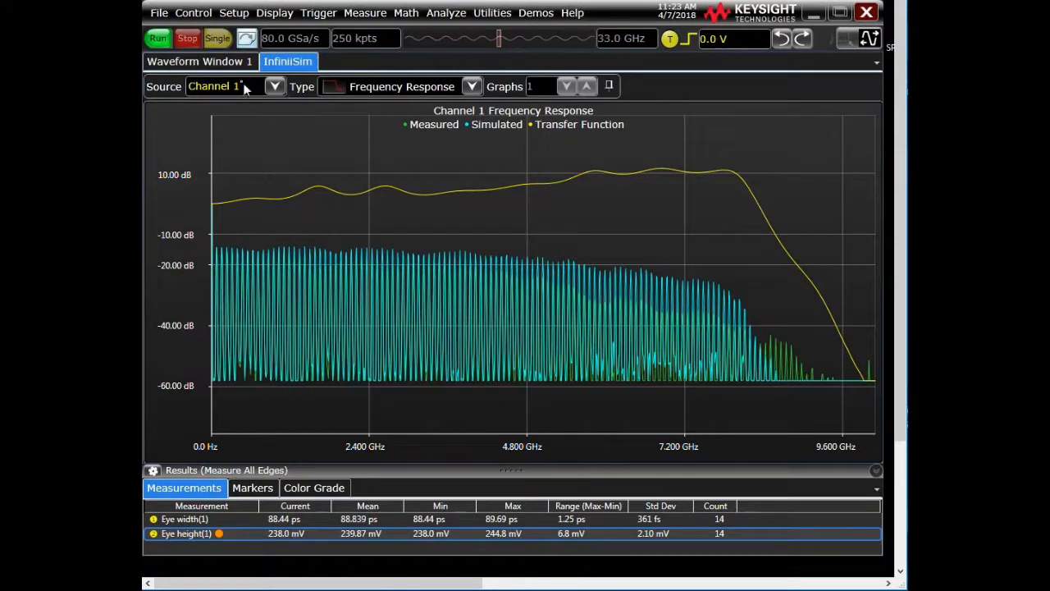
pyautogui.click(199, 61)
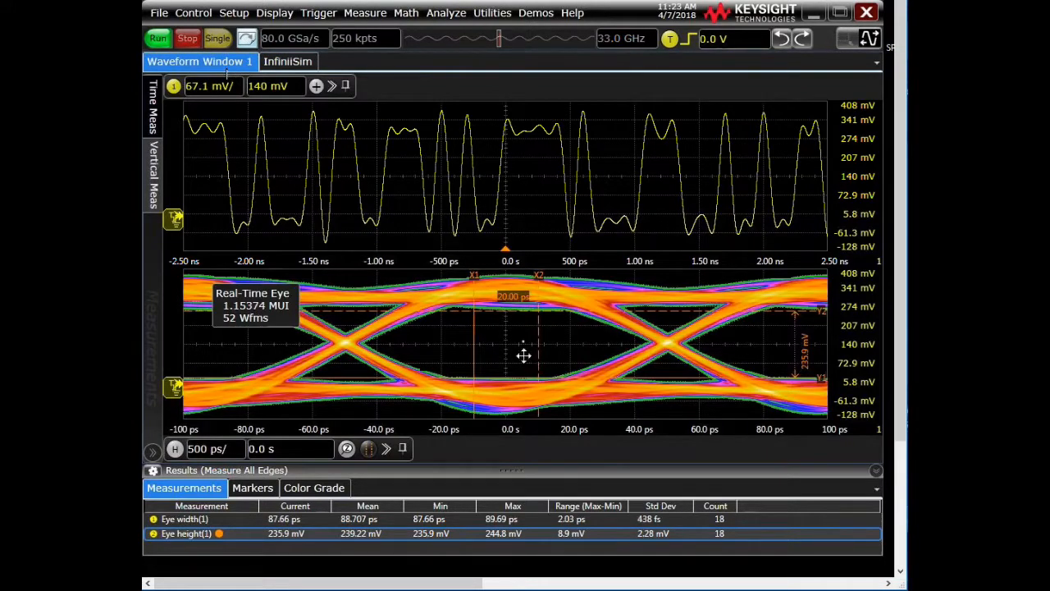